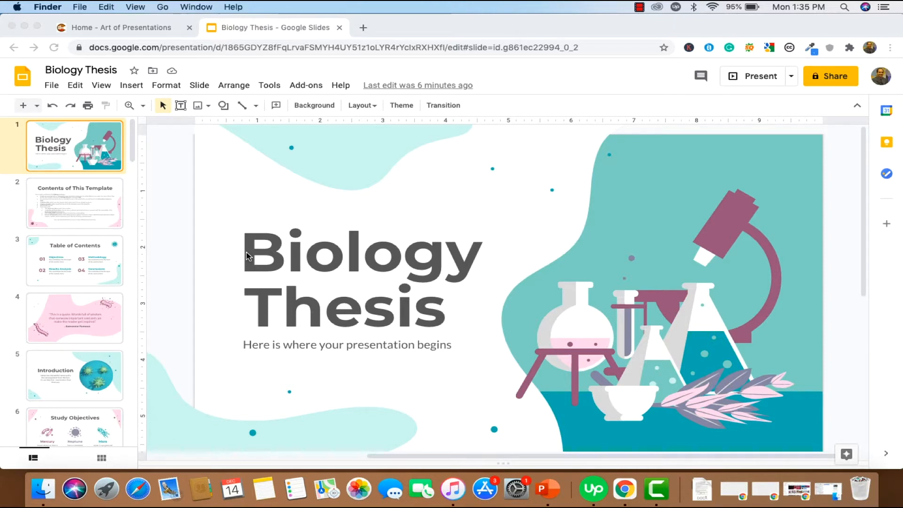
mouse_move(75, 149)
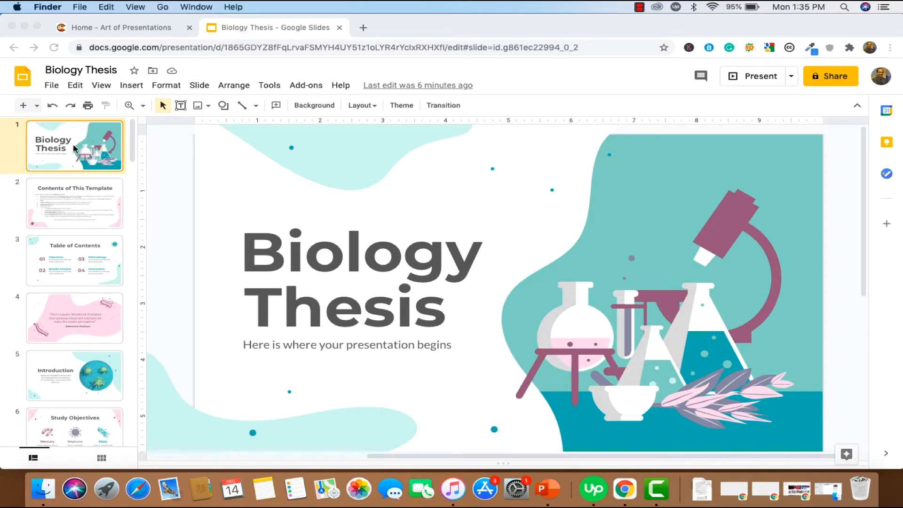
mouse_move(178, 204)
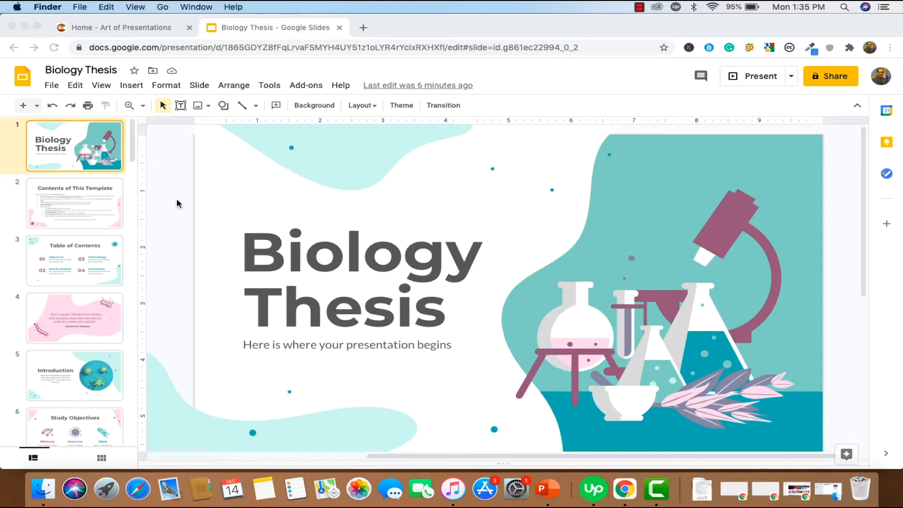
mouse_move(186, 119)
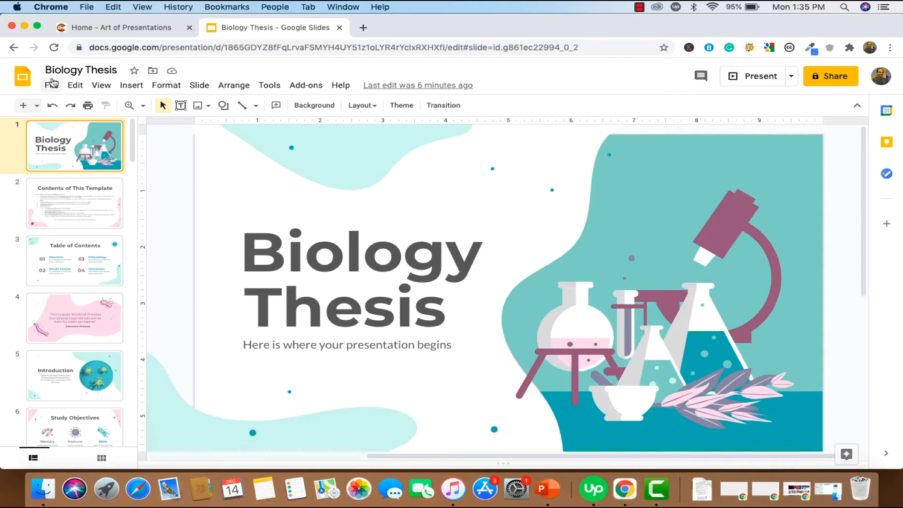
Open the page size settings and dismiss them without changes.
click(50, 85)
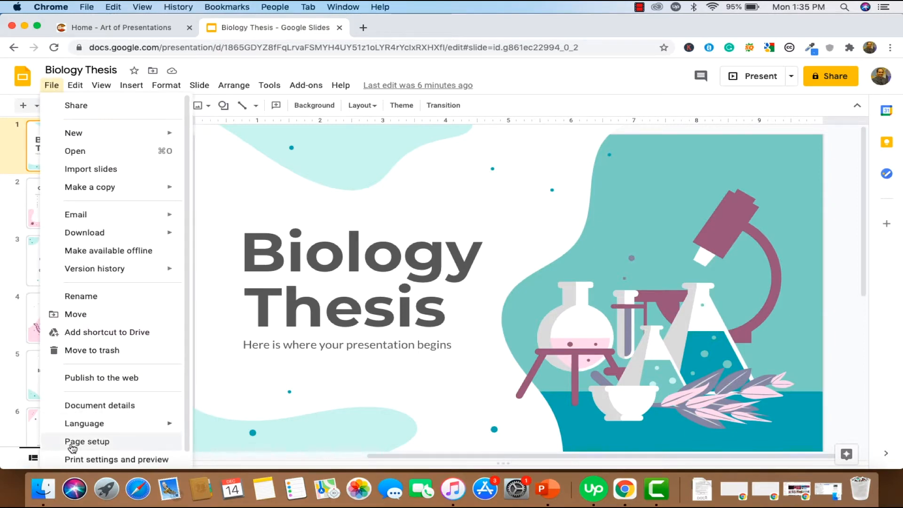
click(87, 441)
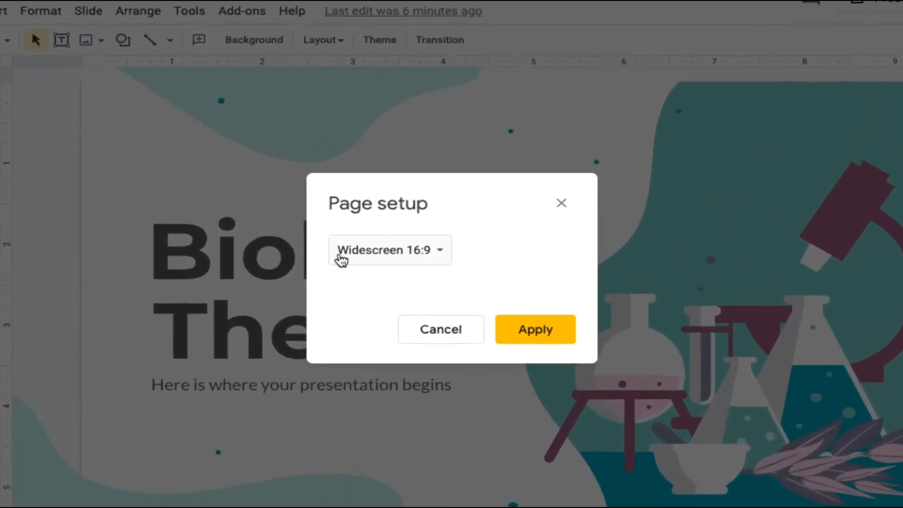
click(534, 329)
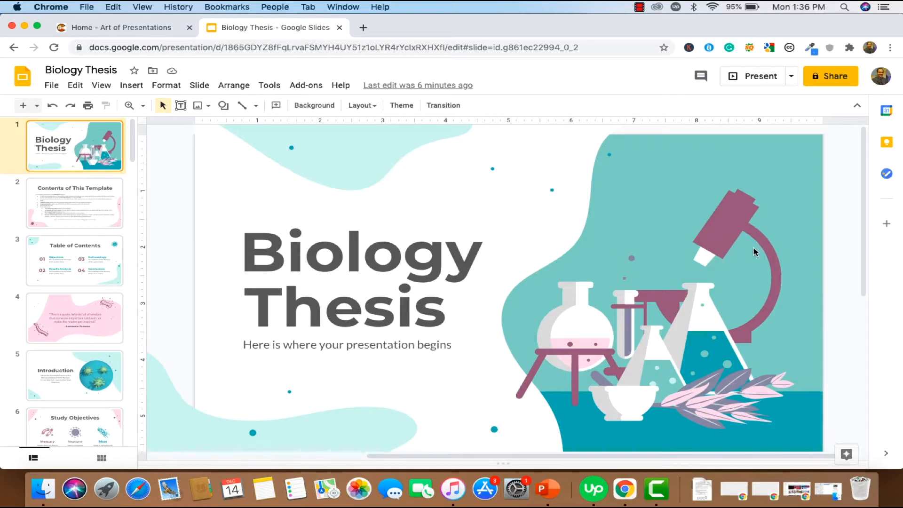
mouse_move(253, 95)
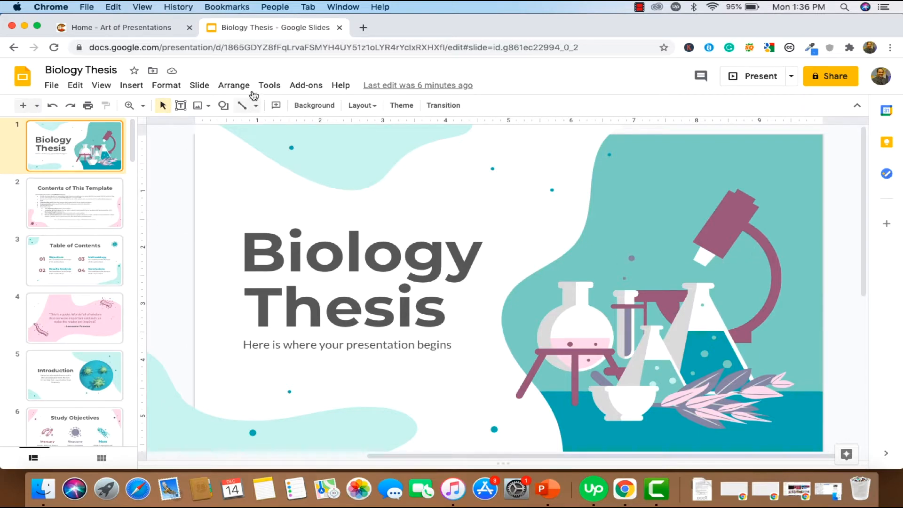
mouse_move(175, 312)
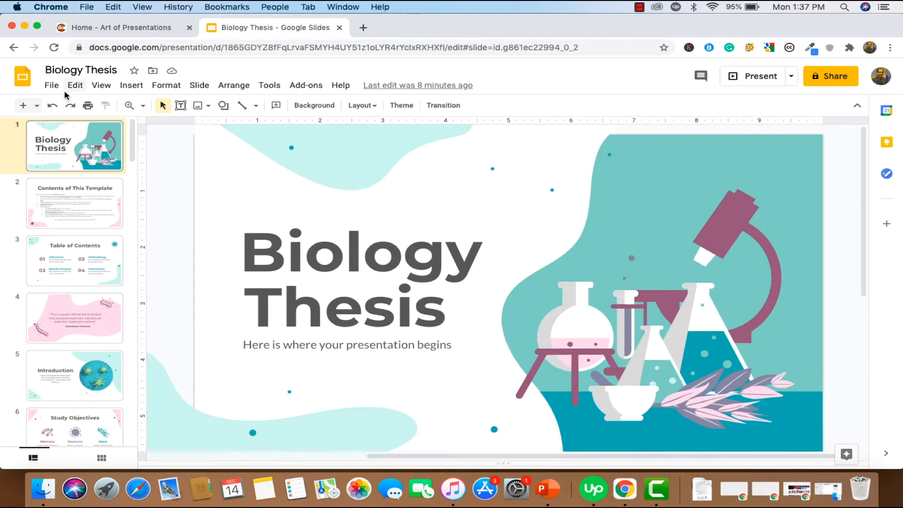
Set a custom slide size of 5.63 by 10 inches.
click(51, 84)
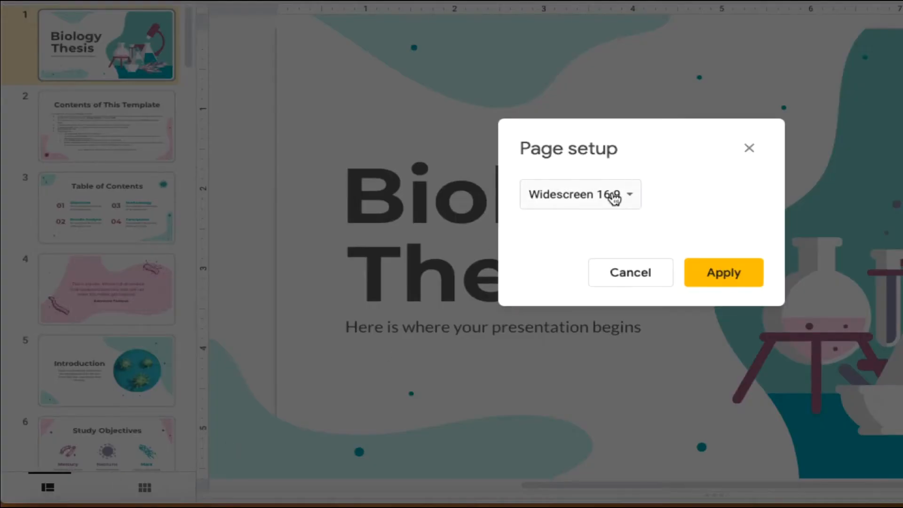
click(579, 194)
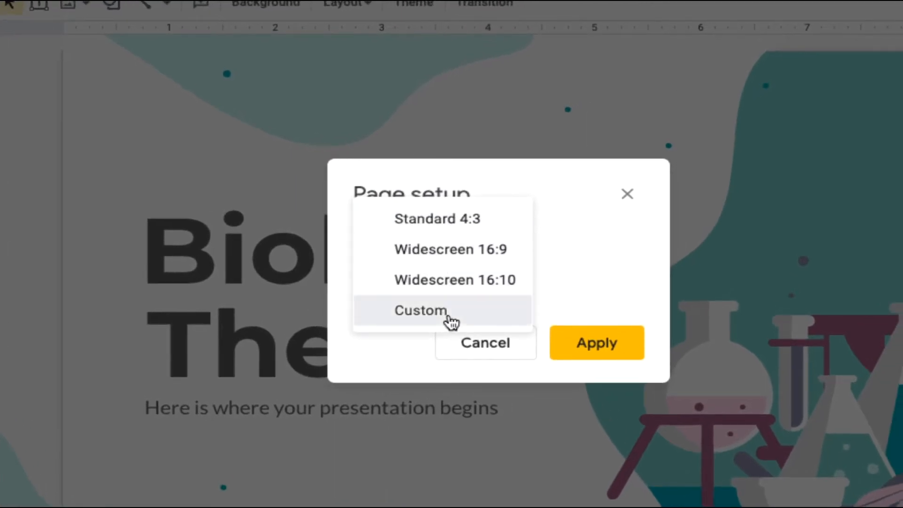
click(421, 310)
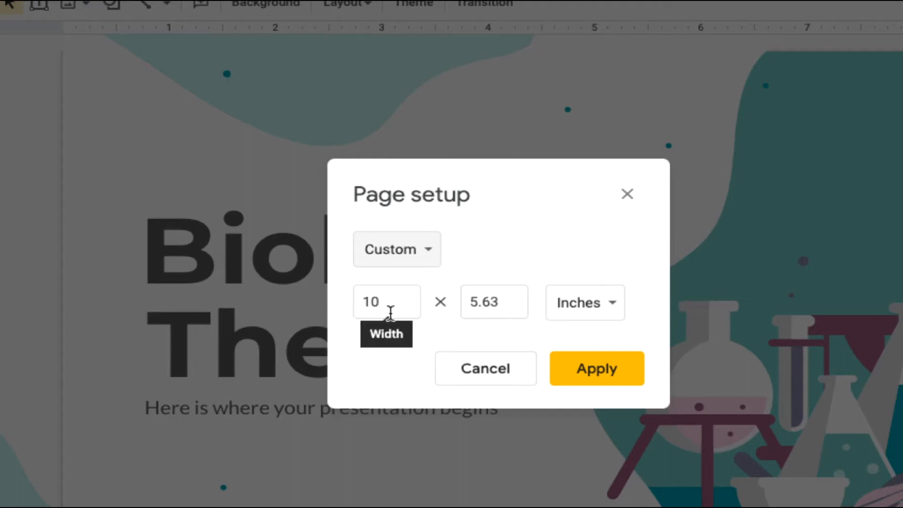
mouse_move(389, 308)
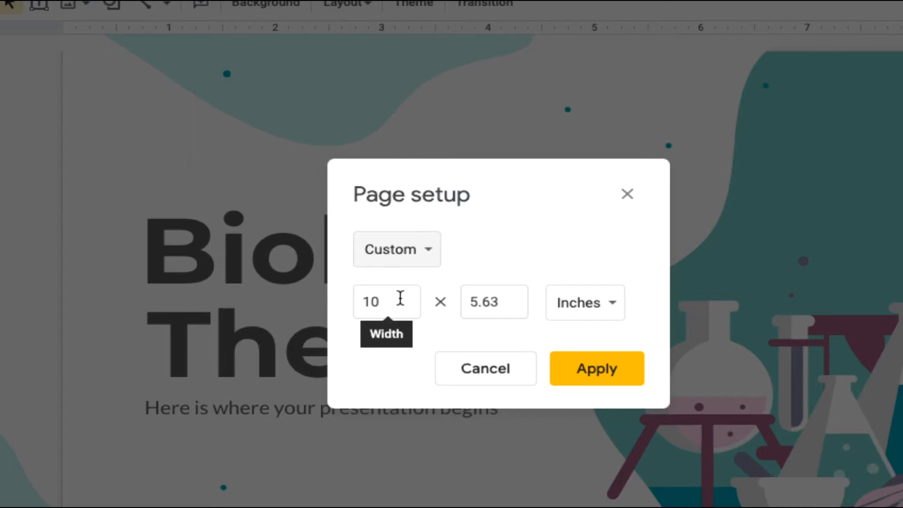
text(5.)
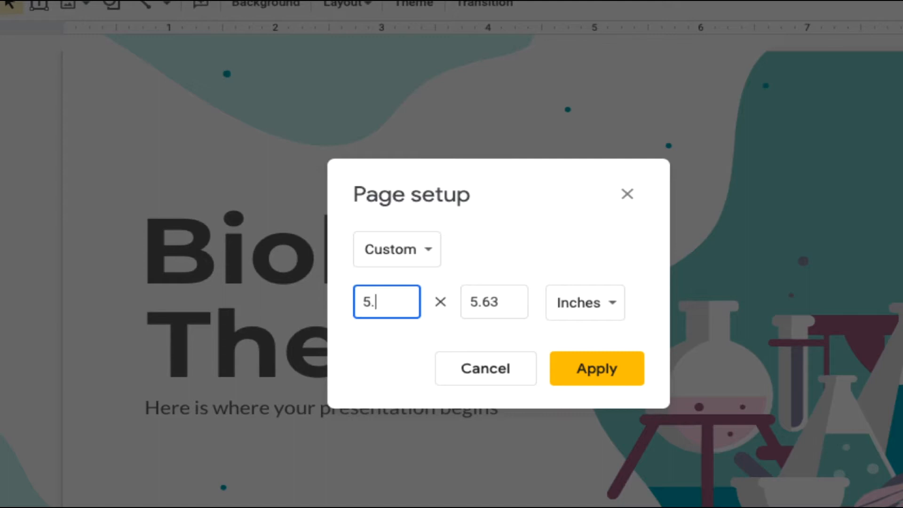
text(10)
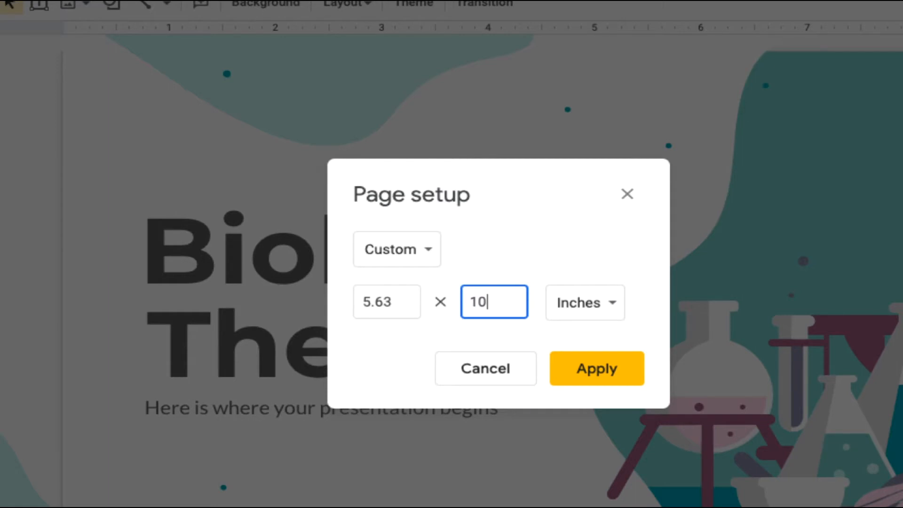
click(596, 367)
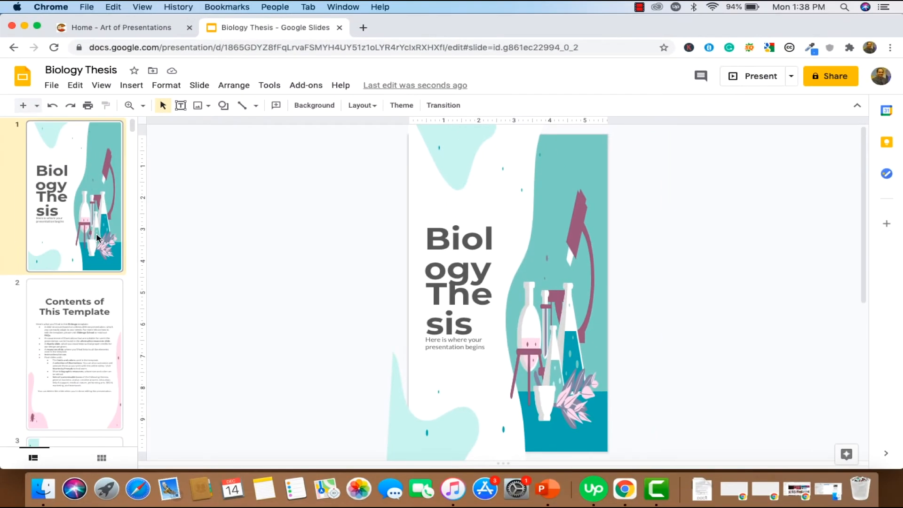
scroll(down, 3)
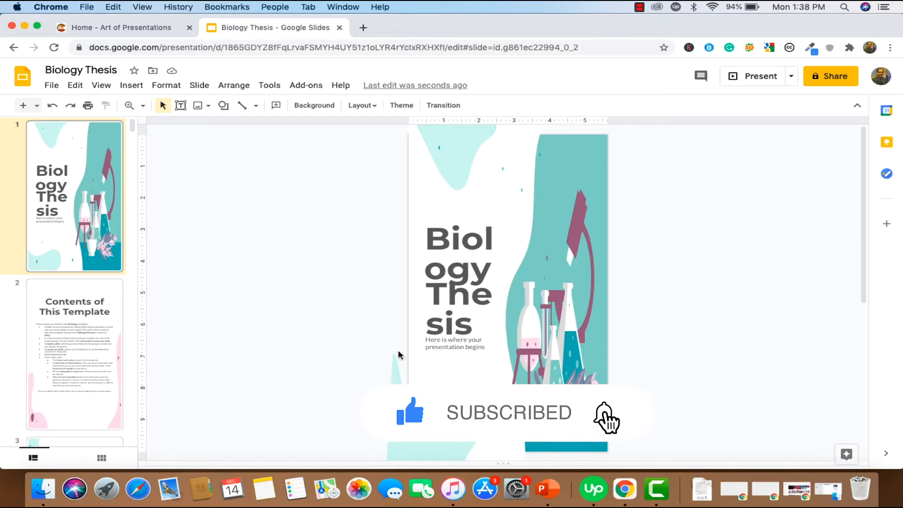
mouse_move(288, 167)
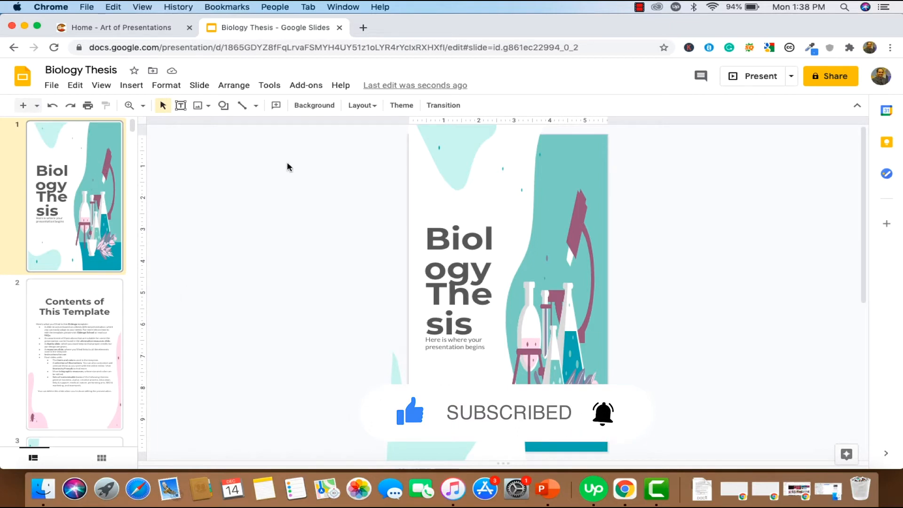
mouse_move(600, 162)
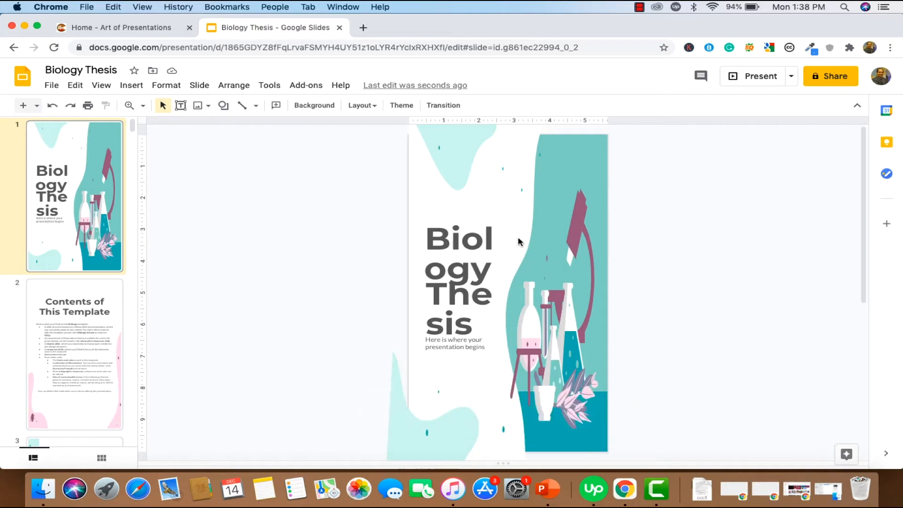
mouse_move(472, 213)
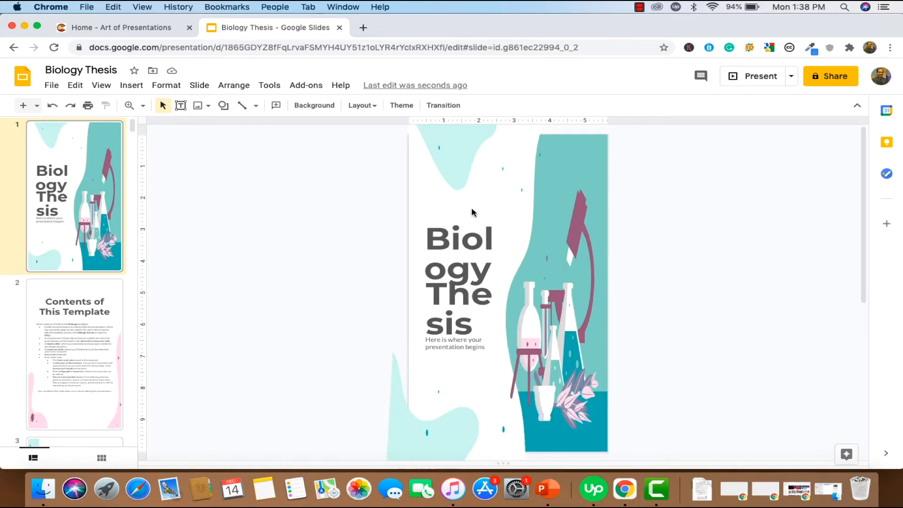
mouse_move(593, 141)
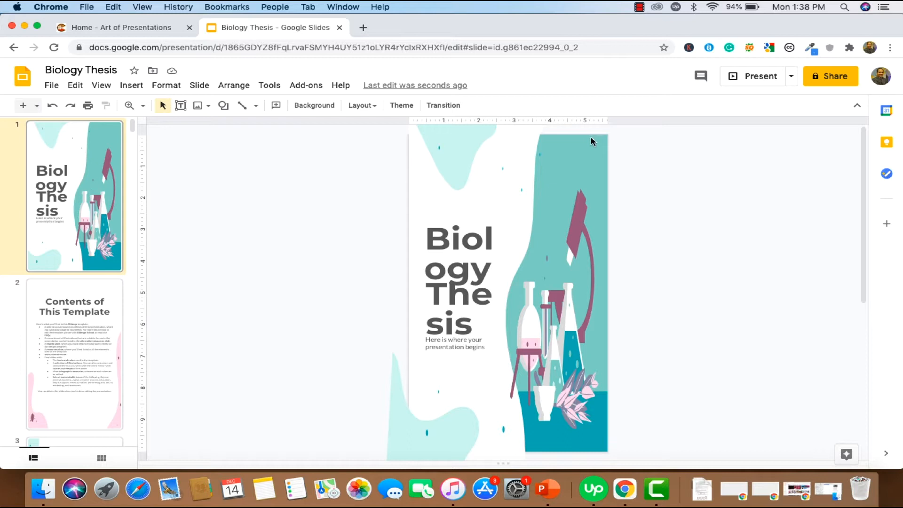
mouse_move(599, 218)
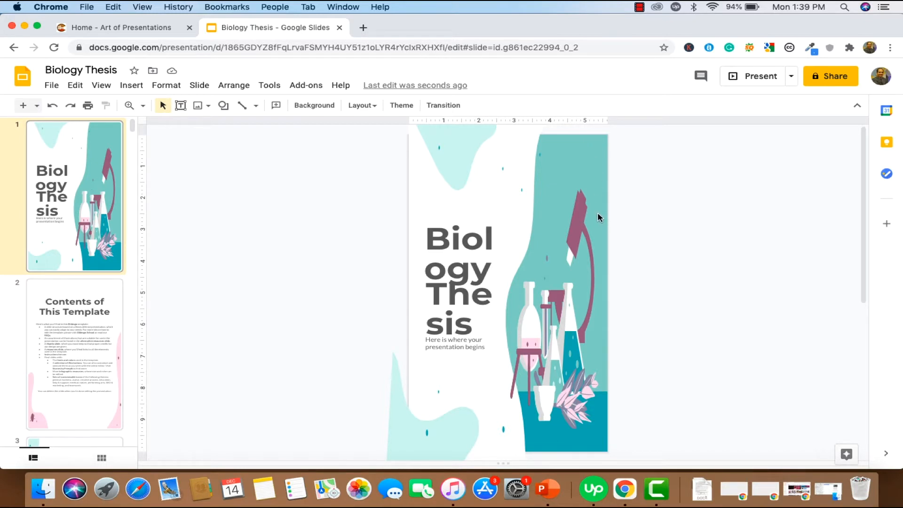
Change the page size to 8.5 wide by 11 inches tall.
click(52, 85)
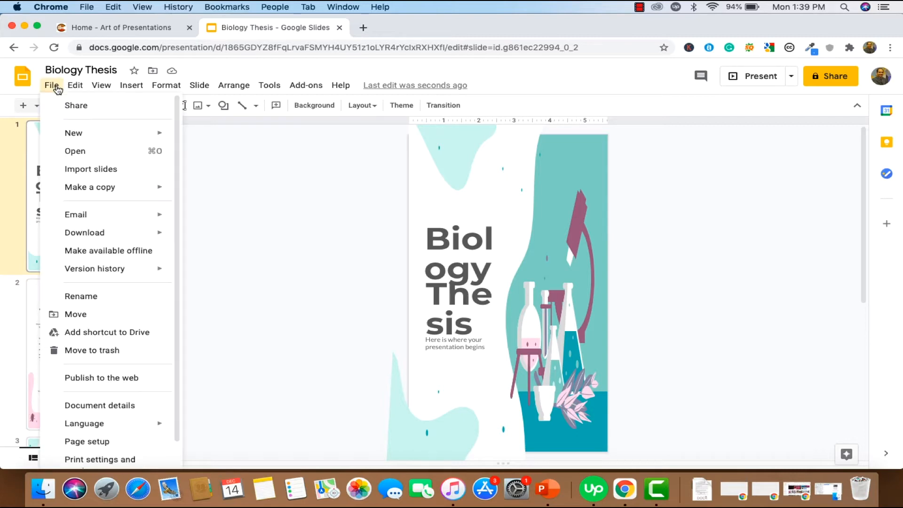
click(87, 442)
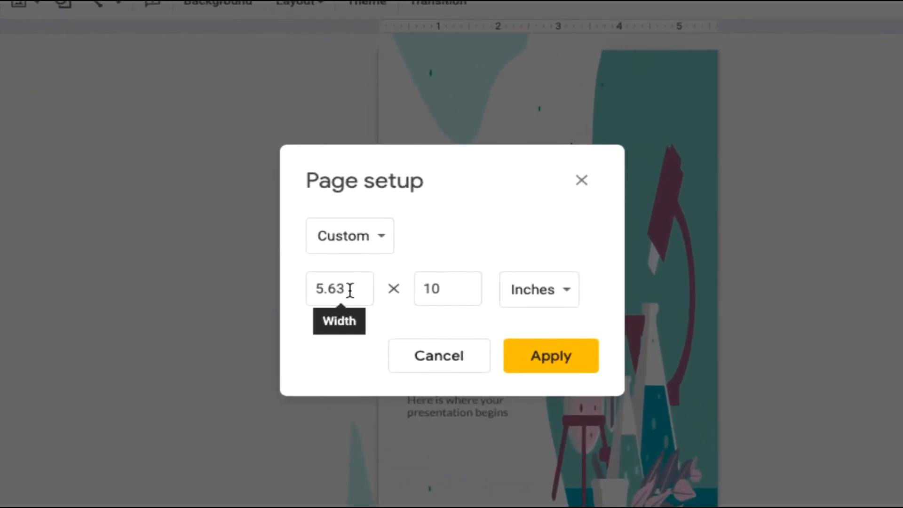
triple_click(339, 289)
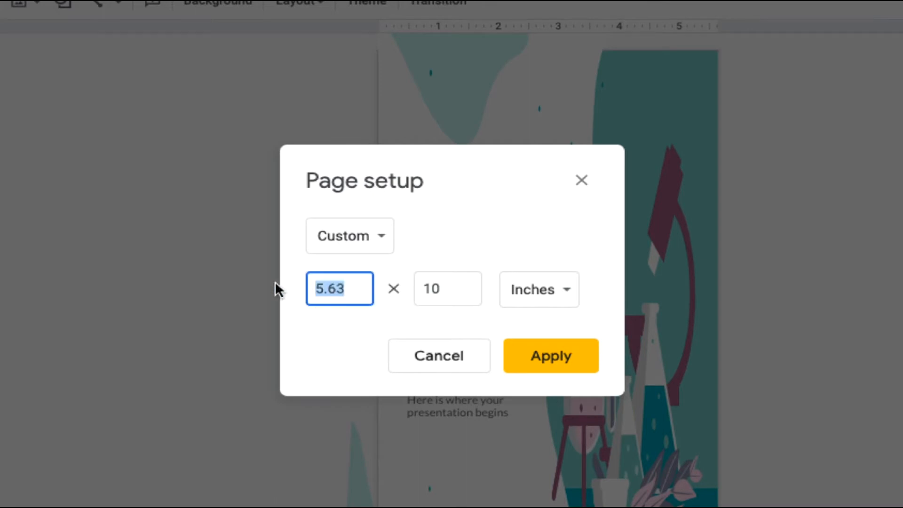
text(8.5)
click(448, 289)
text(11)
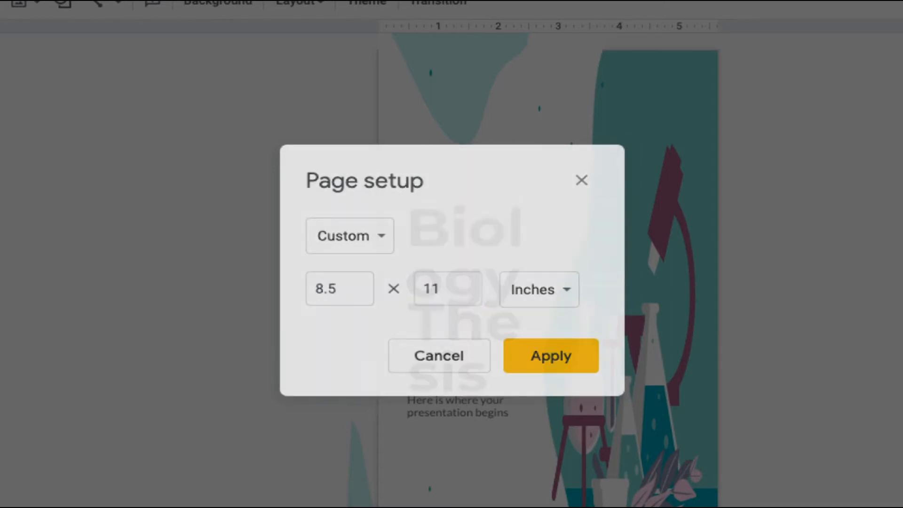
click(549, 355)
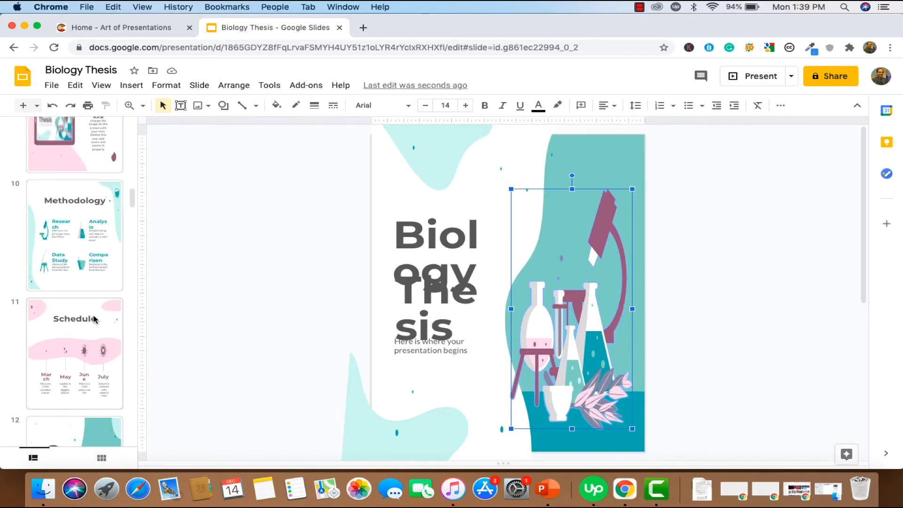
Scroll the filmstrip and select the Table of Contents slide thumbnail.
scroll(down, 3)
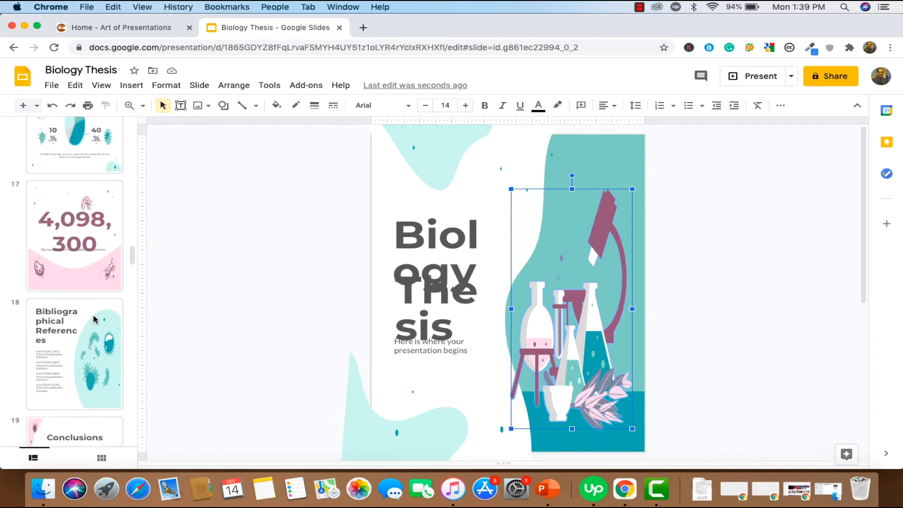
scroll(down, 3)
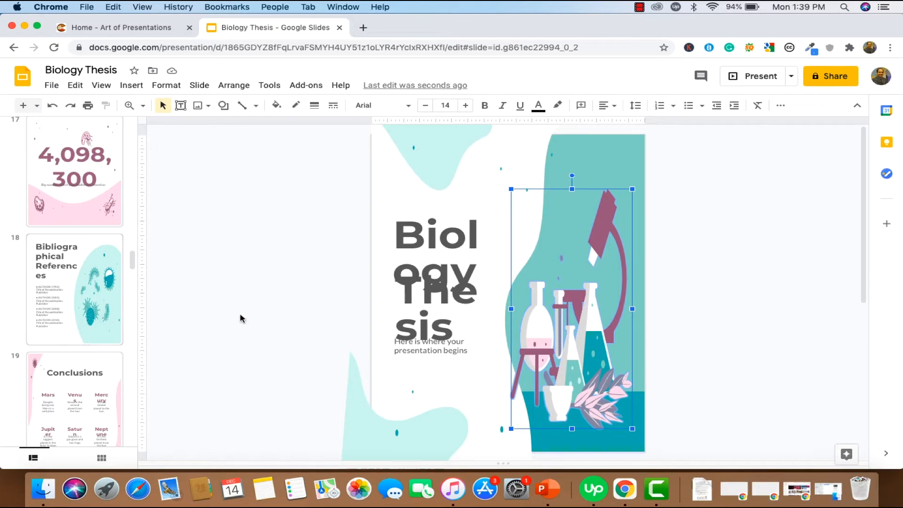
click(74, 260)
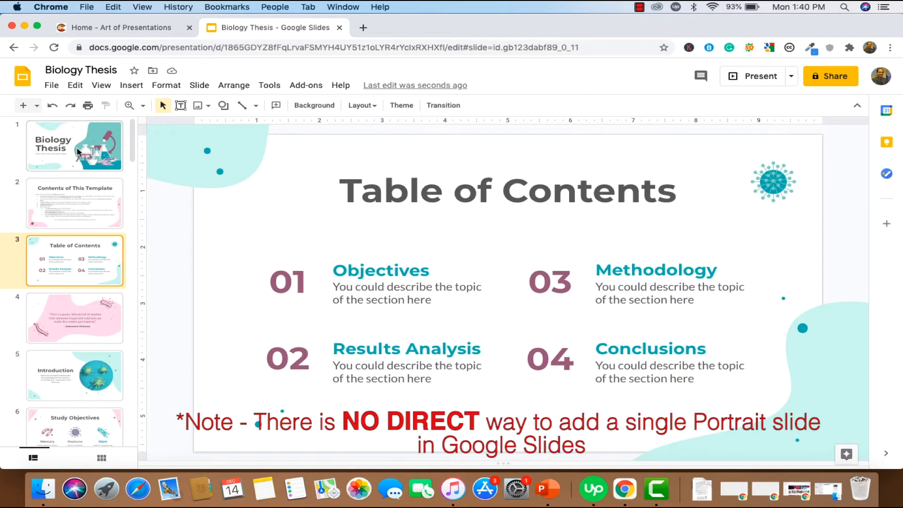
mouse_move(126, 203)
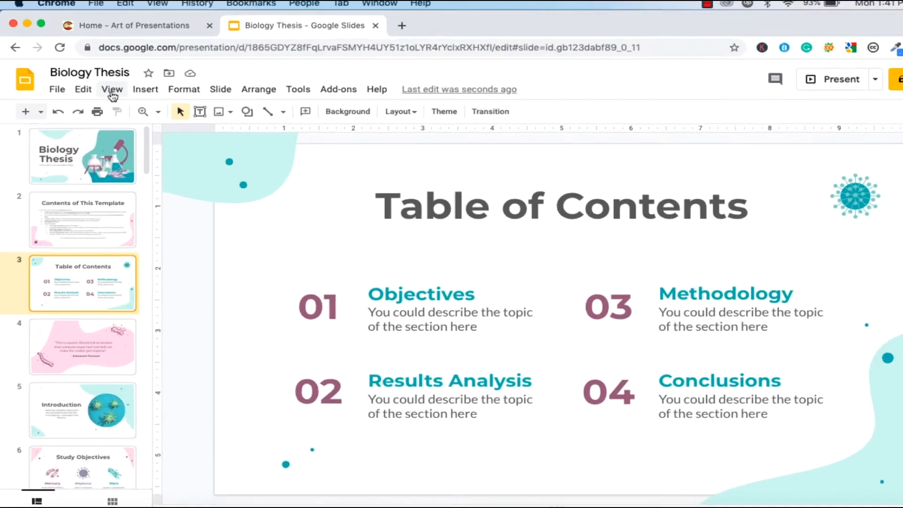
Open View > Master, find the Blank layout, and duplicate it as Blank 1.
click(112, 90)
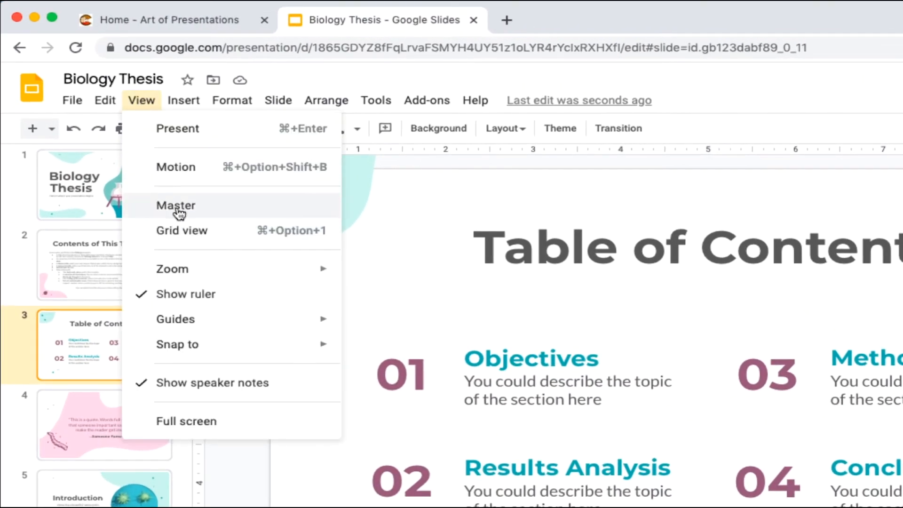
click(175, 206)
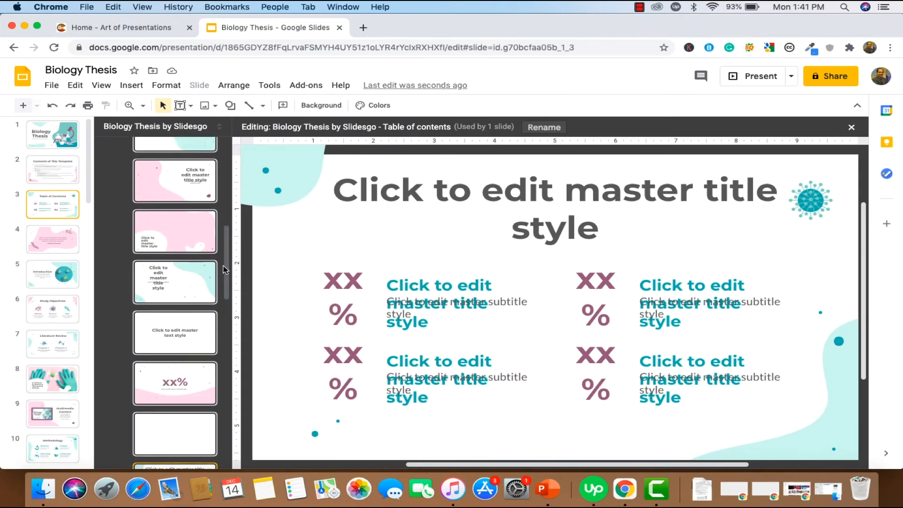
scroll(down, 3)
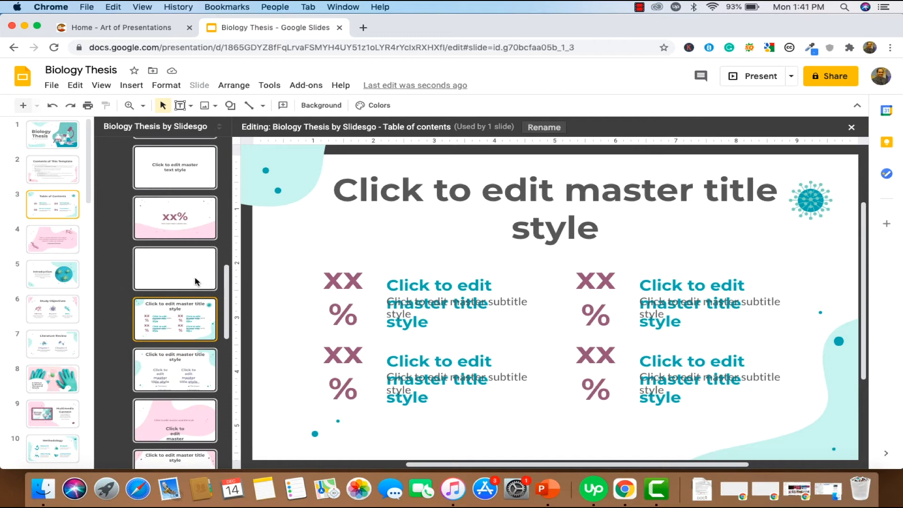
click(175, 268)
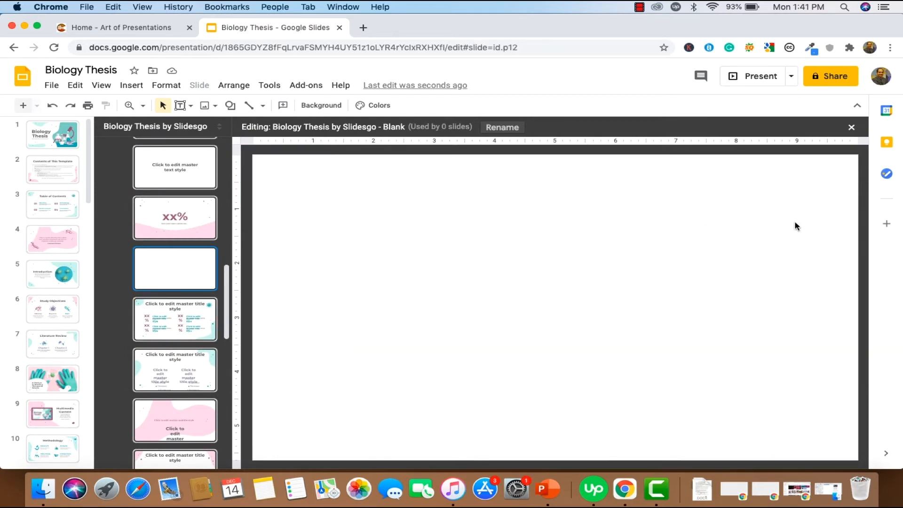
mouse_move(440, 306)
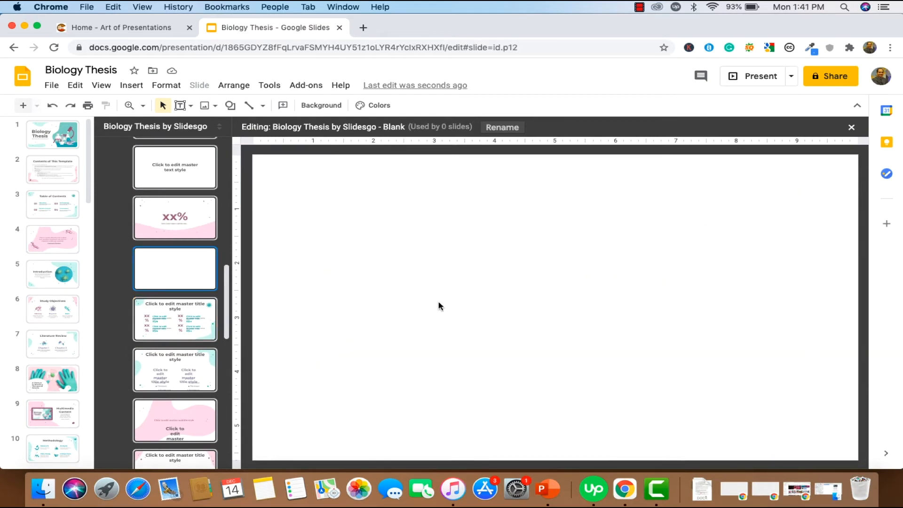
click(174, 218)
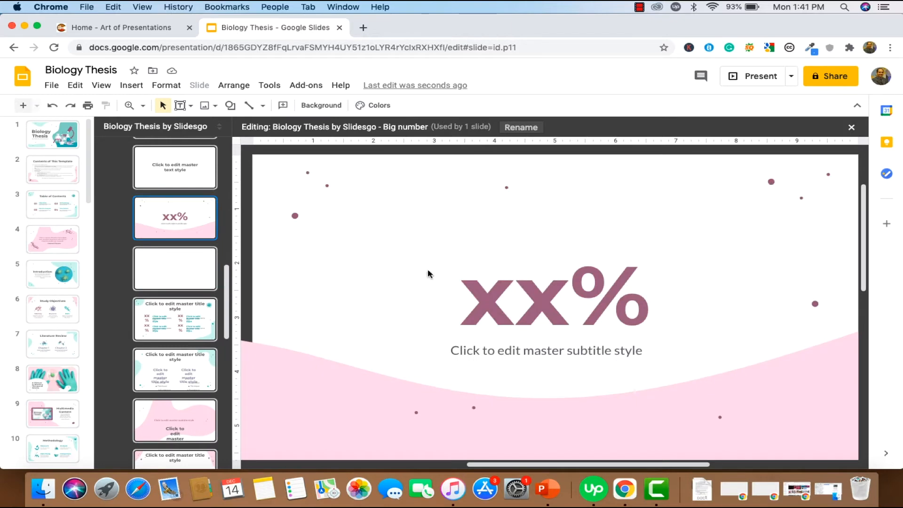
click(174, 268)
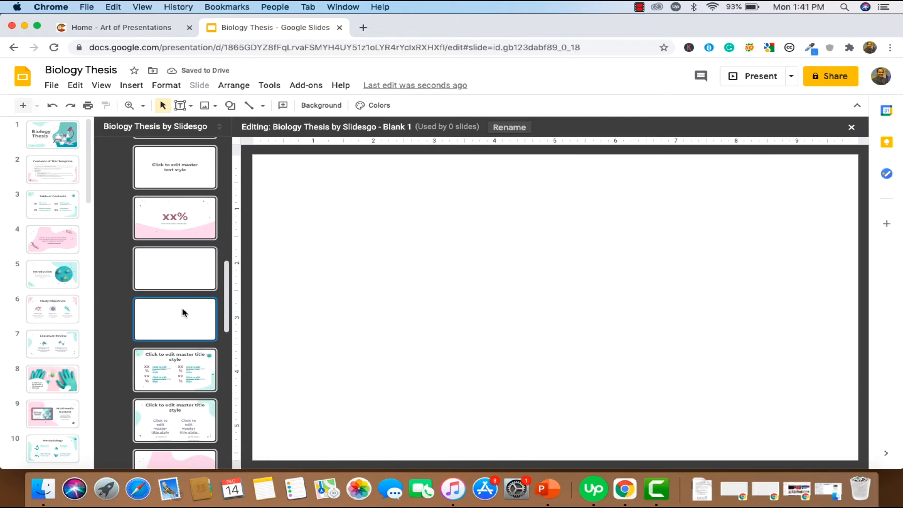
mouse_move(461, 256)
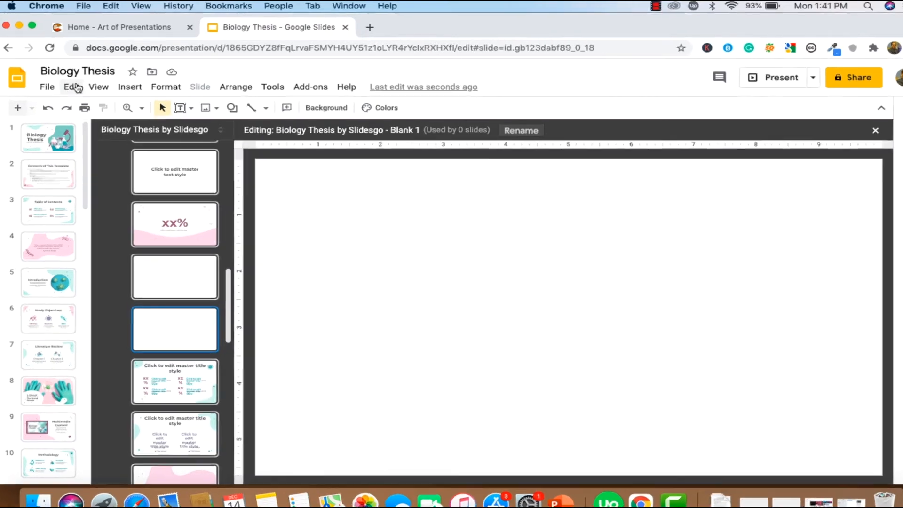
Draw a rectangle covering the whole Blank 1 layout and bring up its rotate options.
click(130, 87)
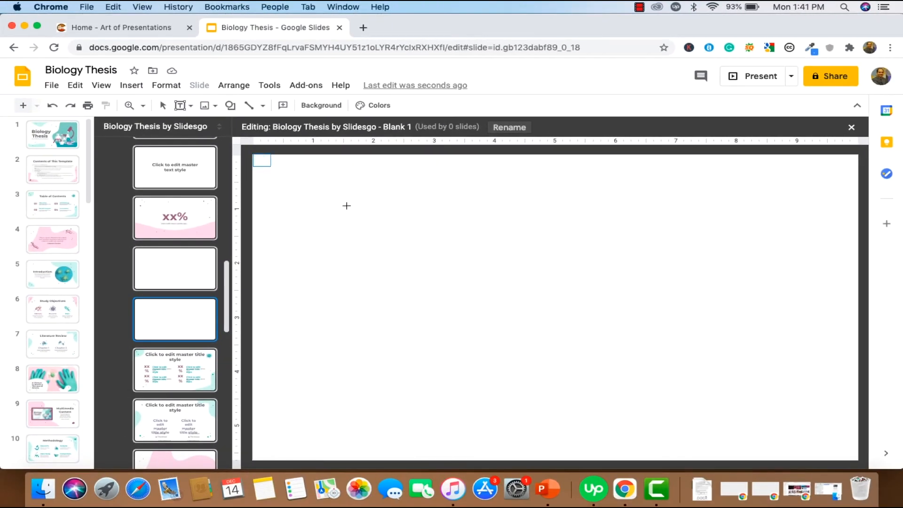
drag(264, 160, 855, 457)
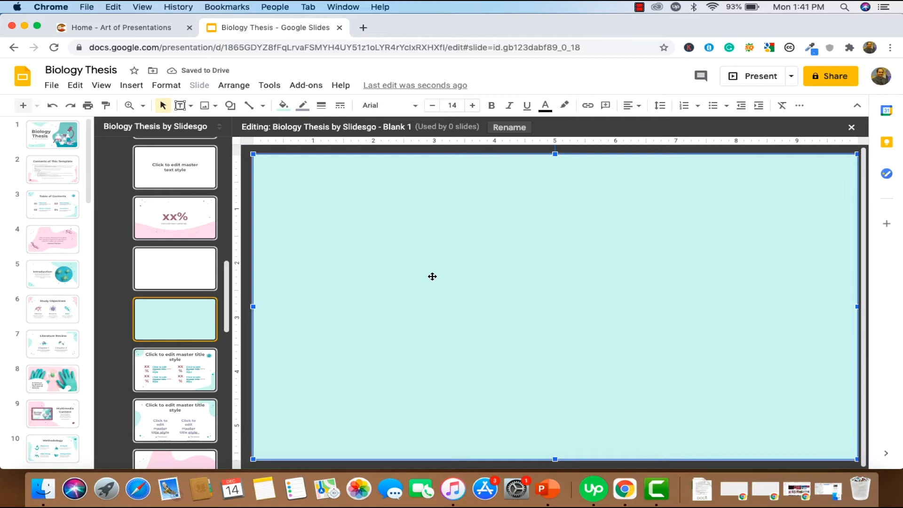
mouse_move(656, 171)
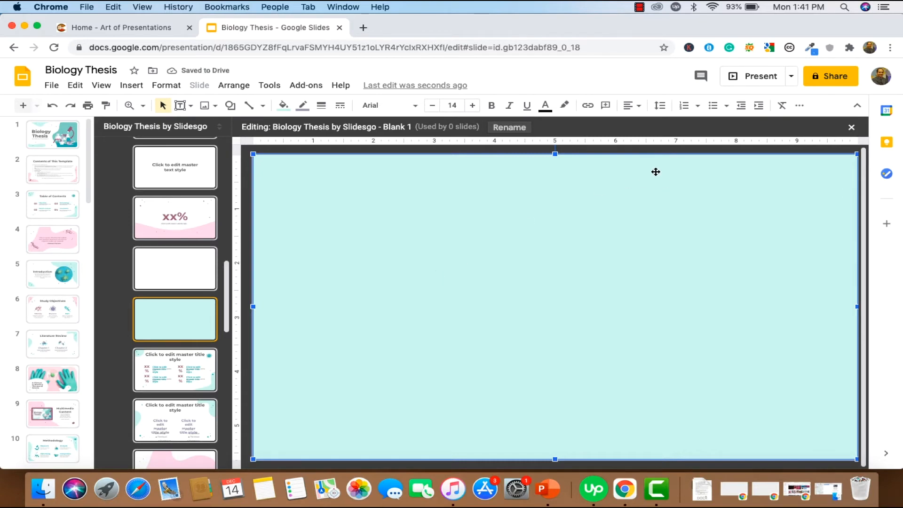
right_click(656, 172)
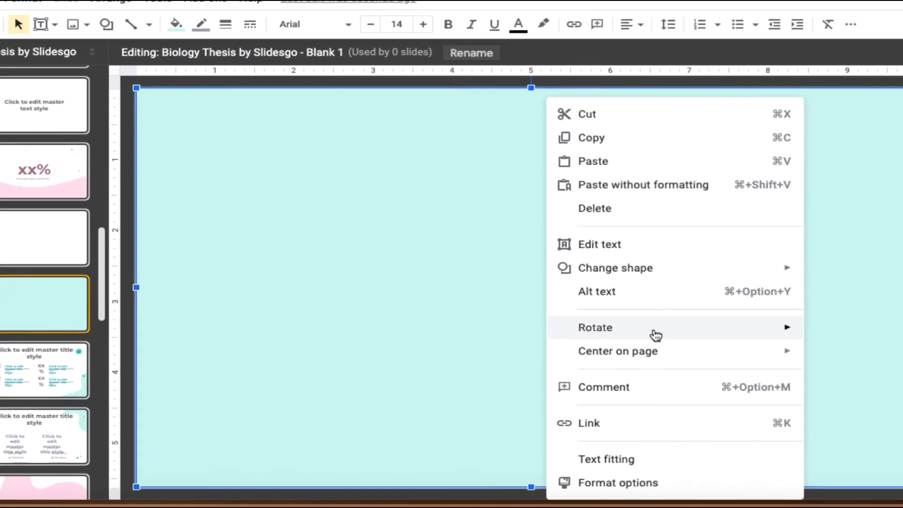
mouse_move(595, 328)
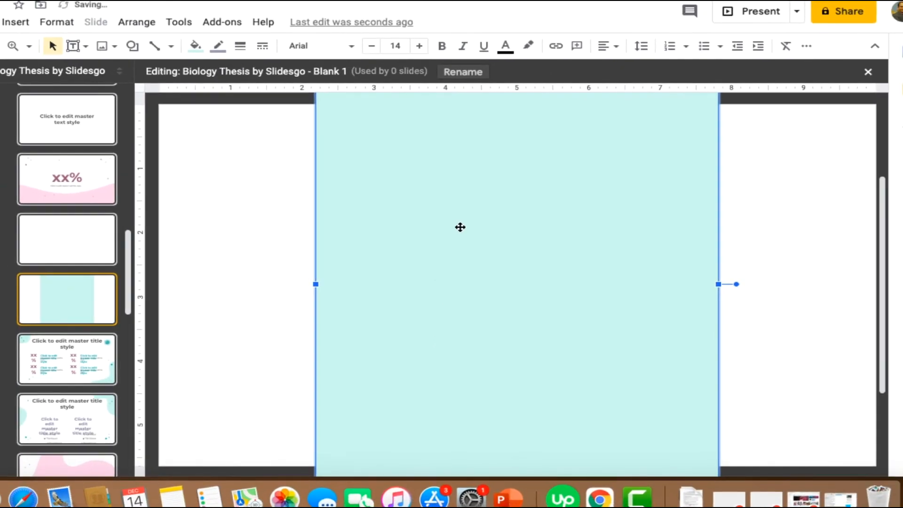
mouse_move(334, 263)
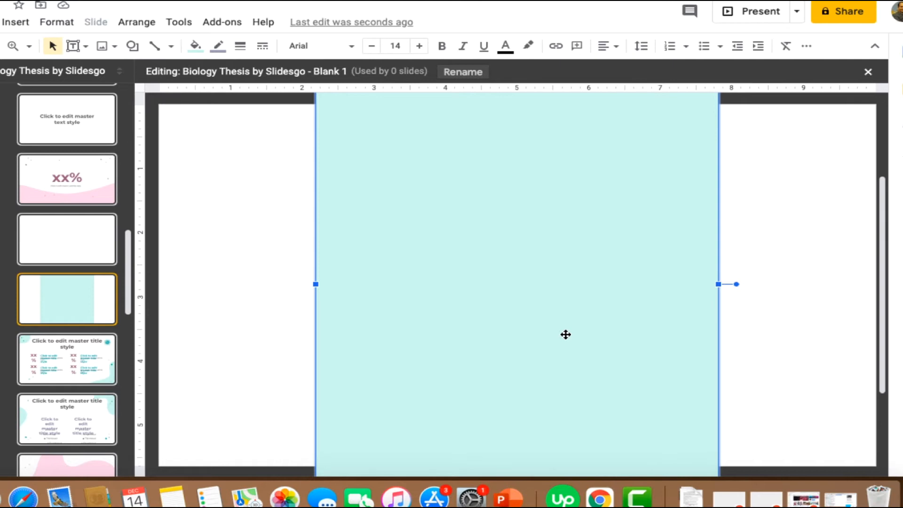
mouse_move(311, 264)
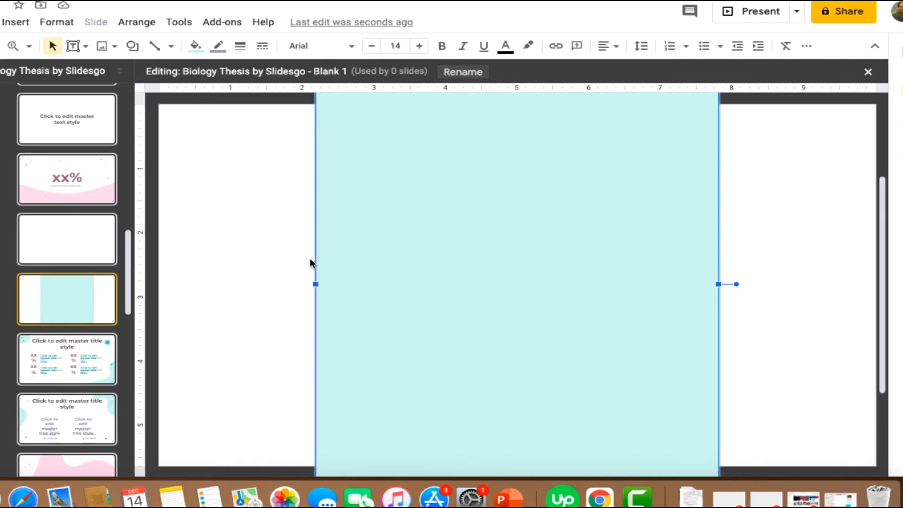
mouse_move(838, 245)
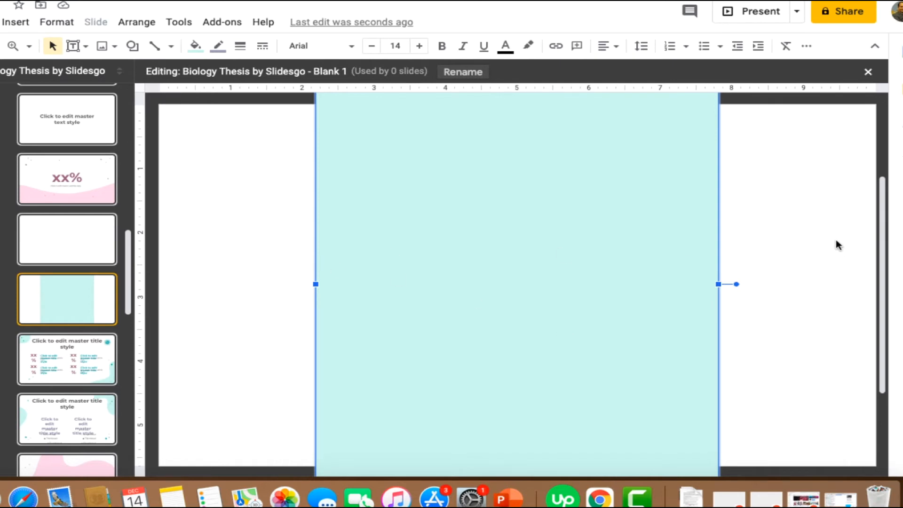
mouse_move(790, 240)
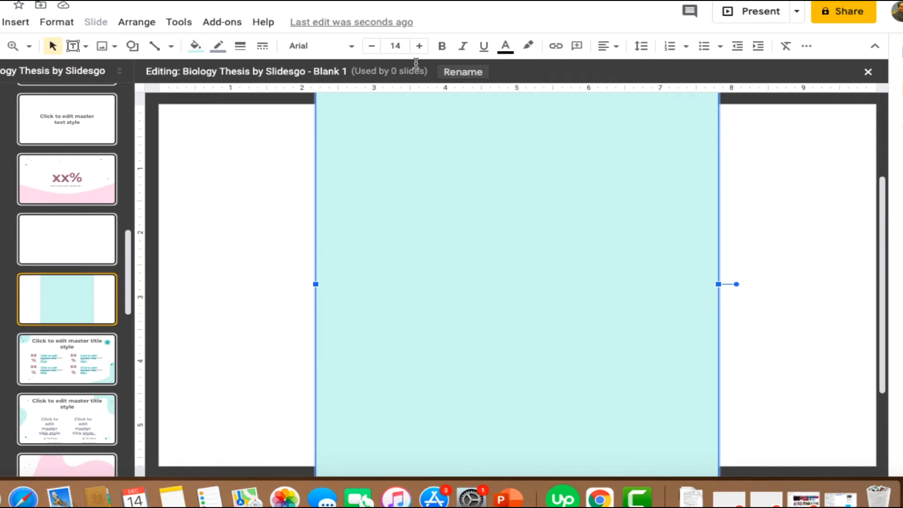
Fill the tall rectangle with white.
click(196, 46)
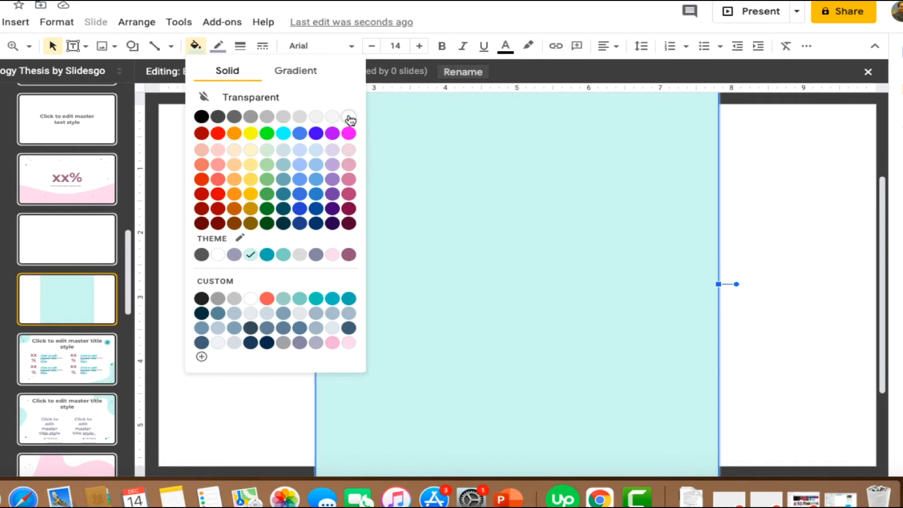
click(332, 116)
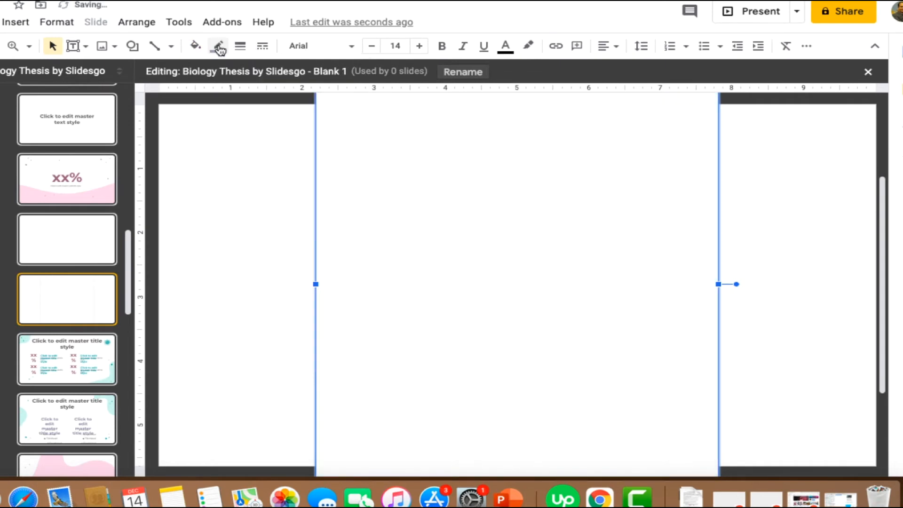
mouse_move(591, 224)
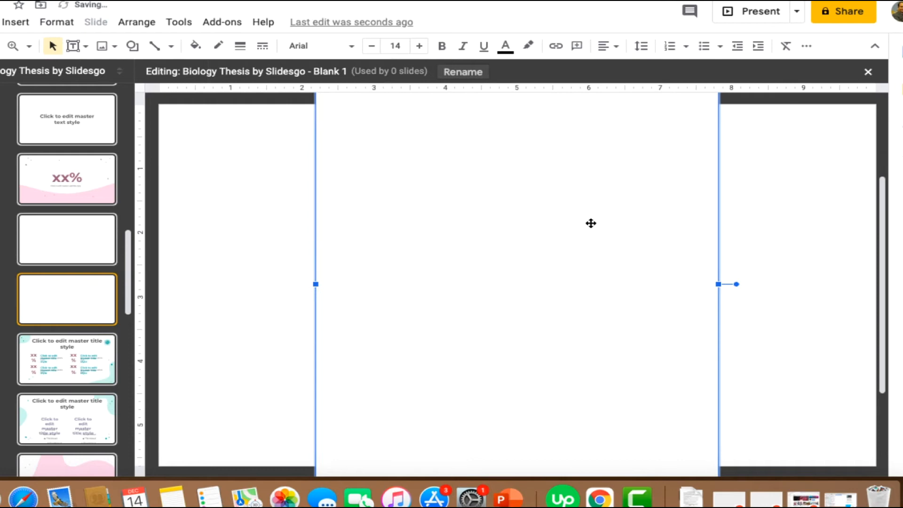
mouse_move(422, 186)
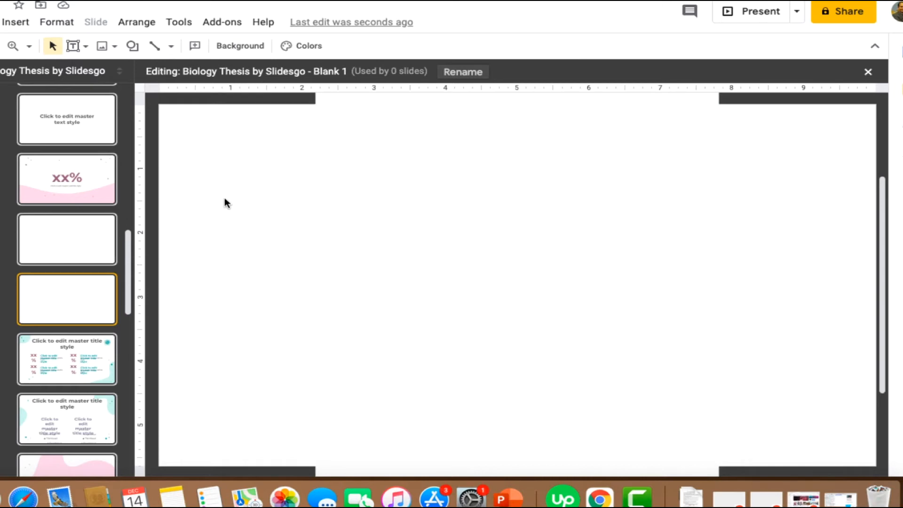
mouse_move(618, 55)
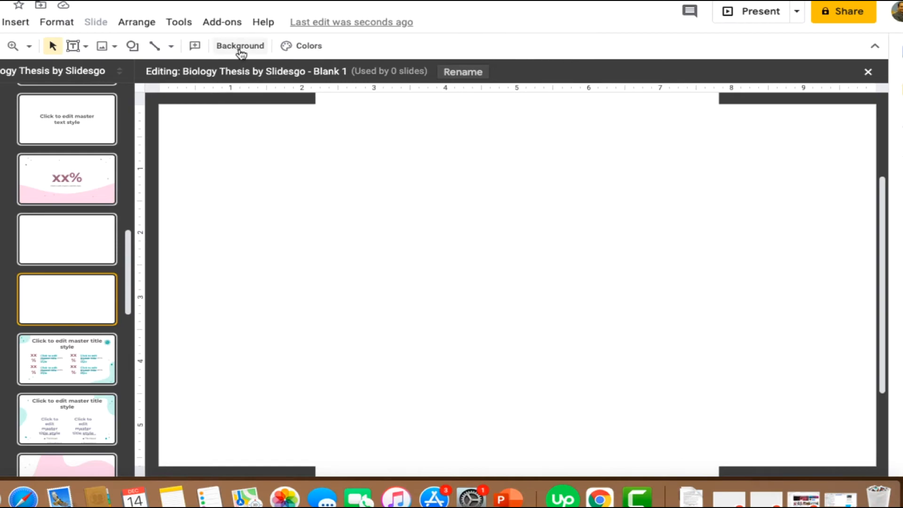
Set the Blank 1 layout background colour to light grey.
click(240, 45)
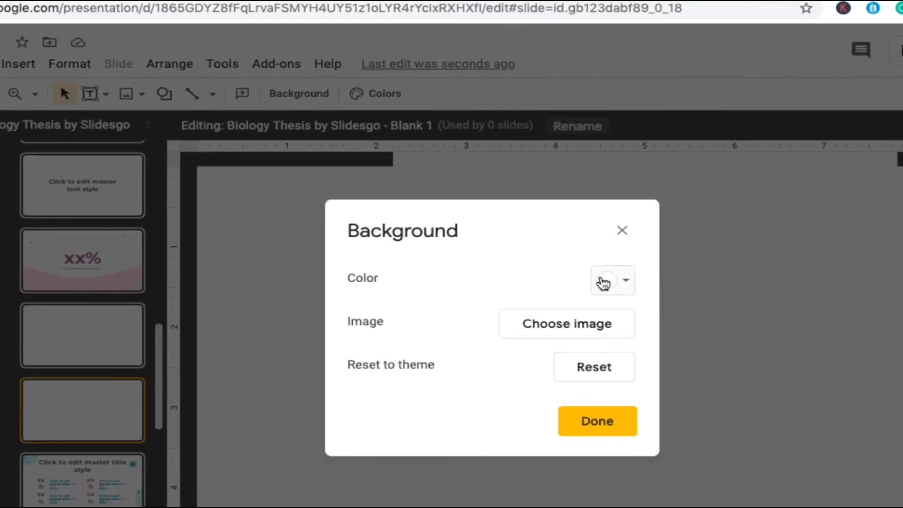
click(605, 281)
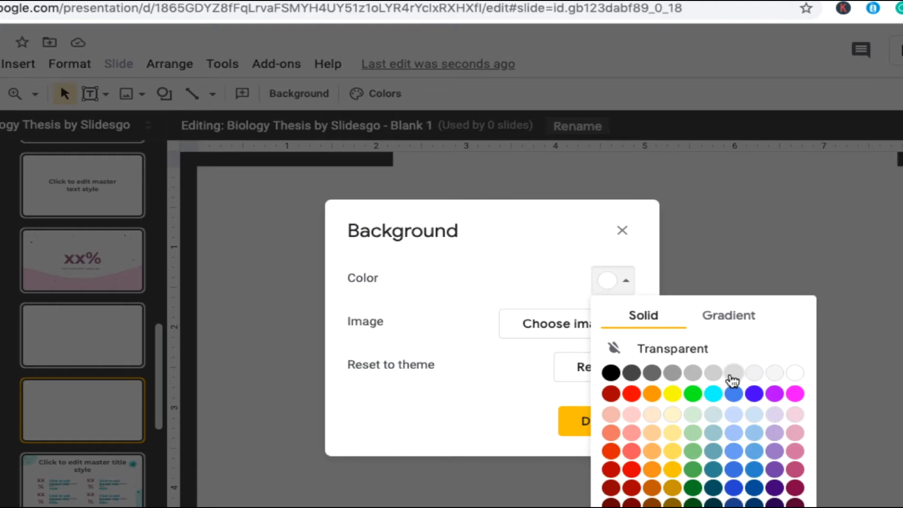
click(733, 373)
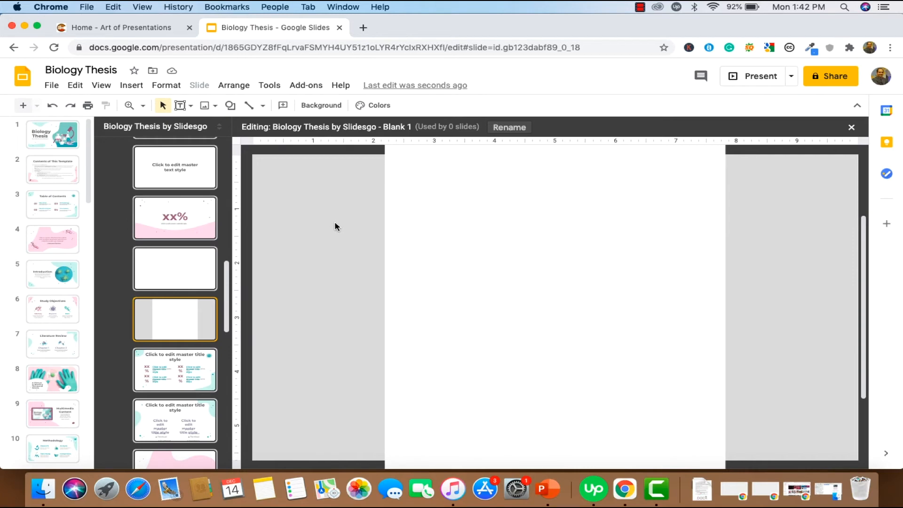
mouse_move(671, 362)
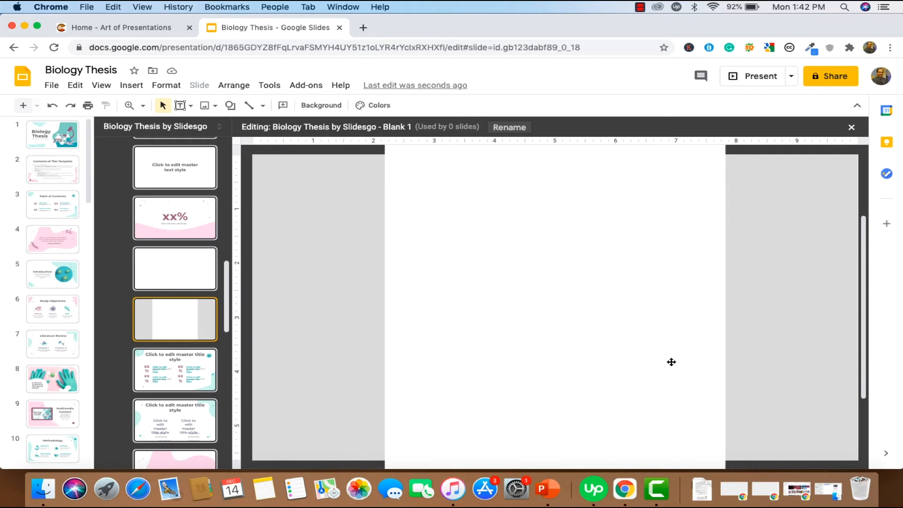
mouse_move(669, 358)
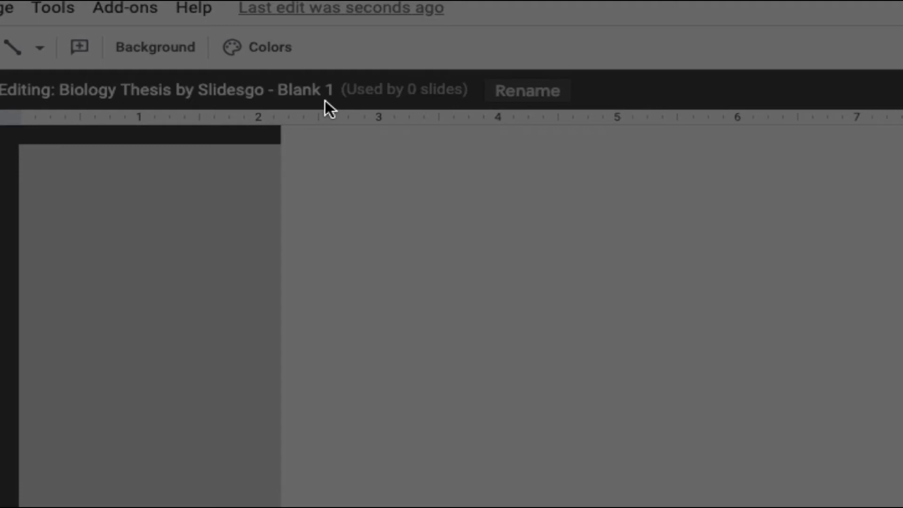
Enter the name 'Portrait blank layout' for the layout and confirm.
text(P)
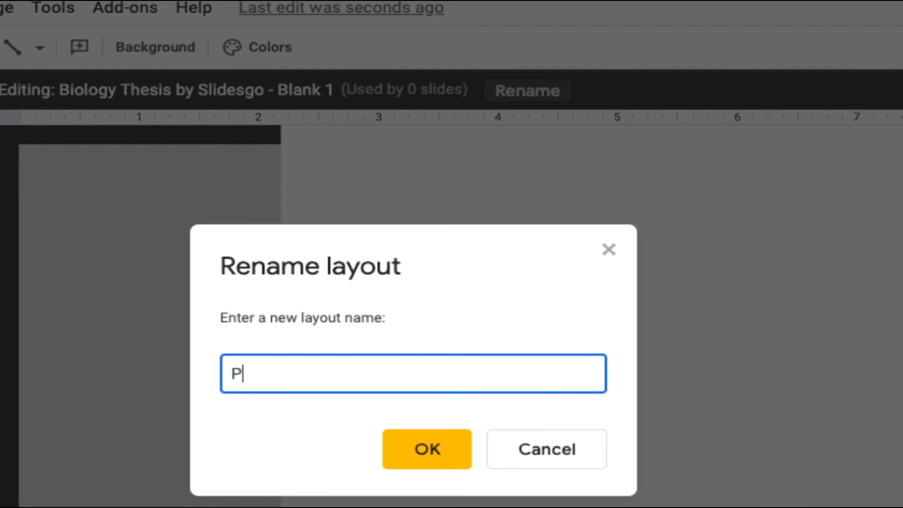
text(ortrail)
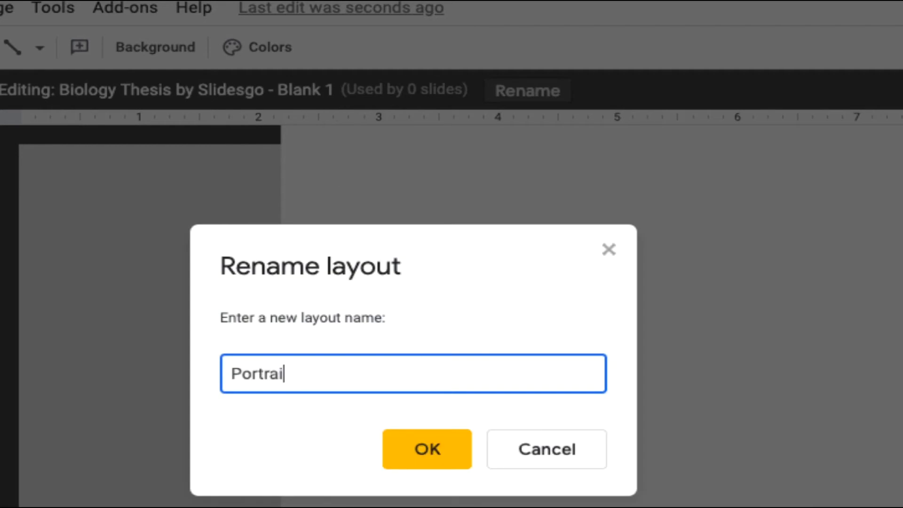
text(t blank layo)
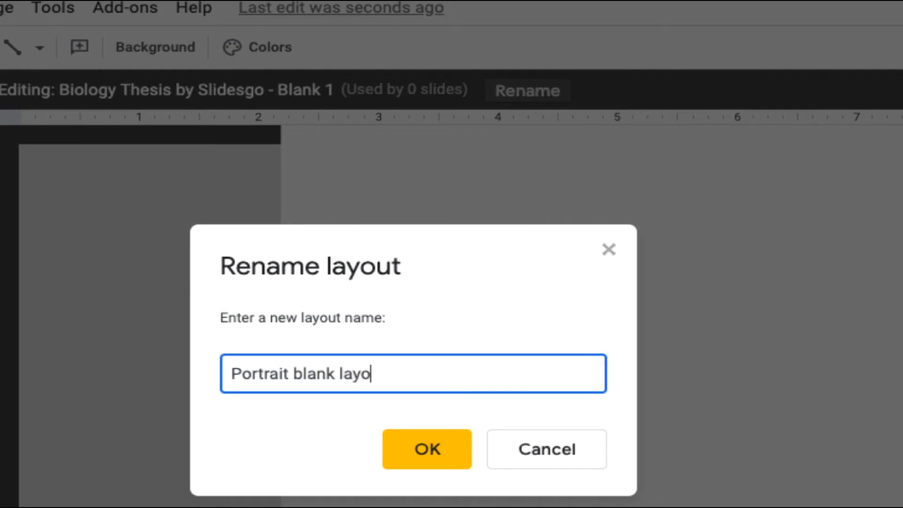
click(426, 449)
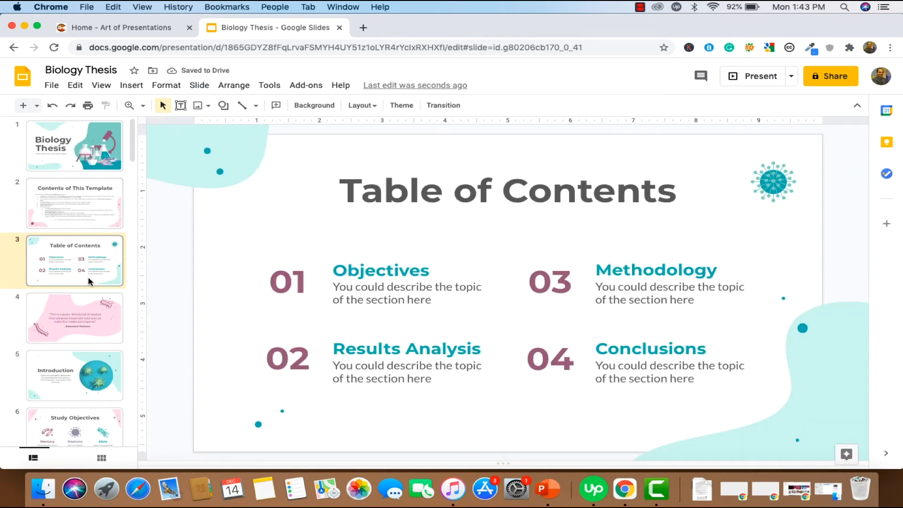
Add a slide after Table of Contents and apply the Portrait blank layout.
click(74, 260)
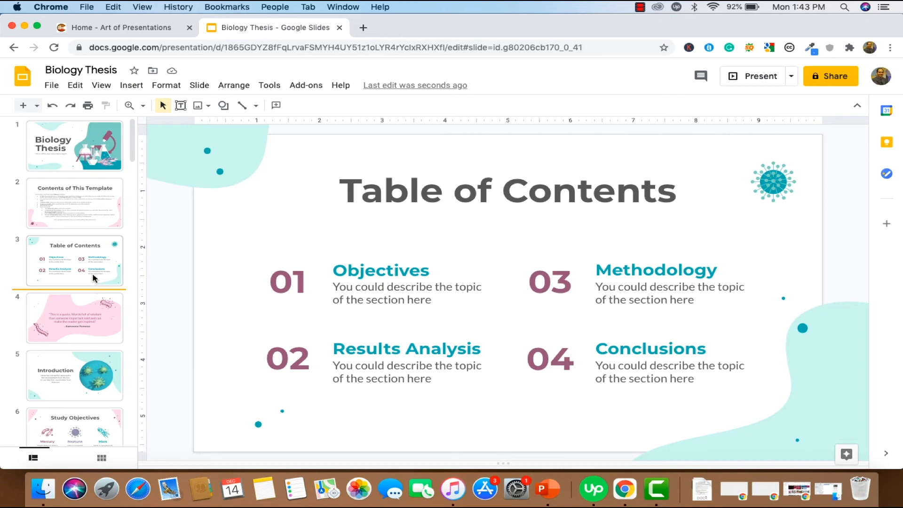
click(75, 260)
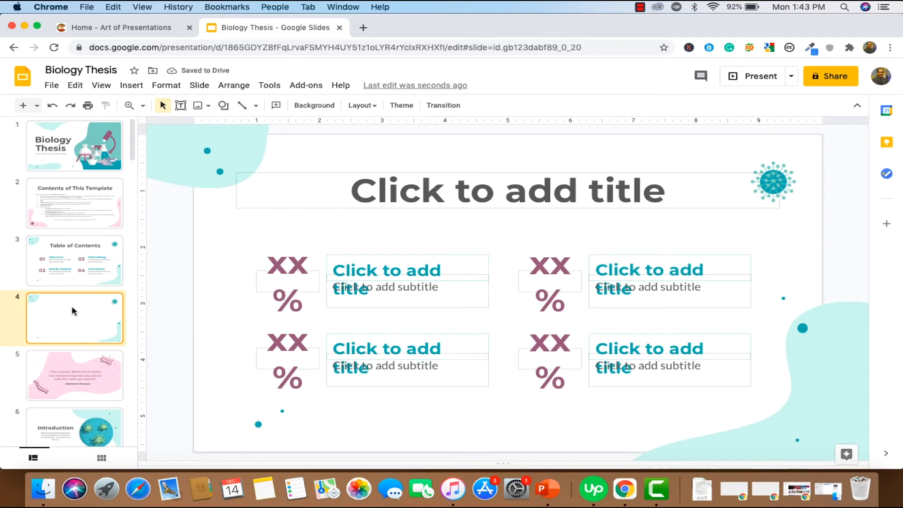
mouse_move(413, 173)
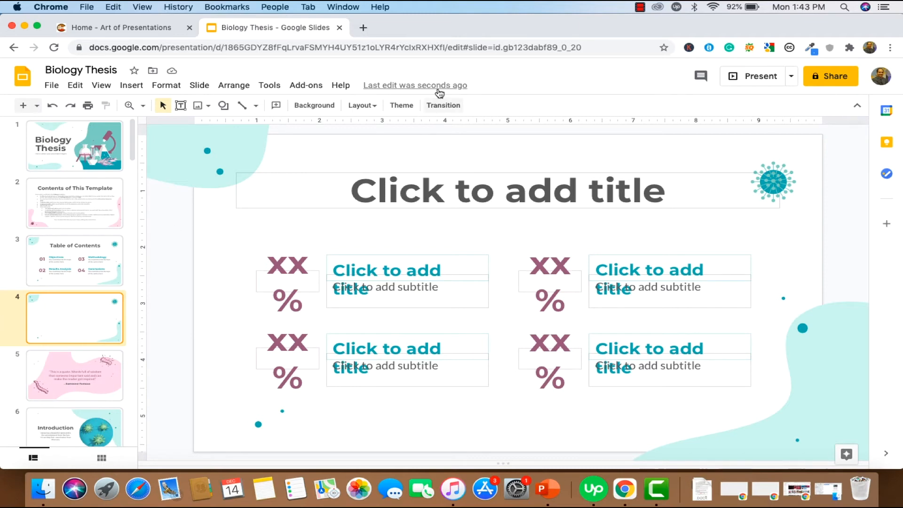
click(362, 105)
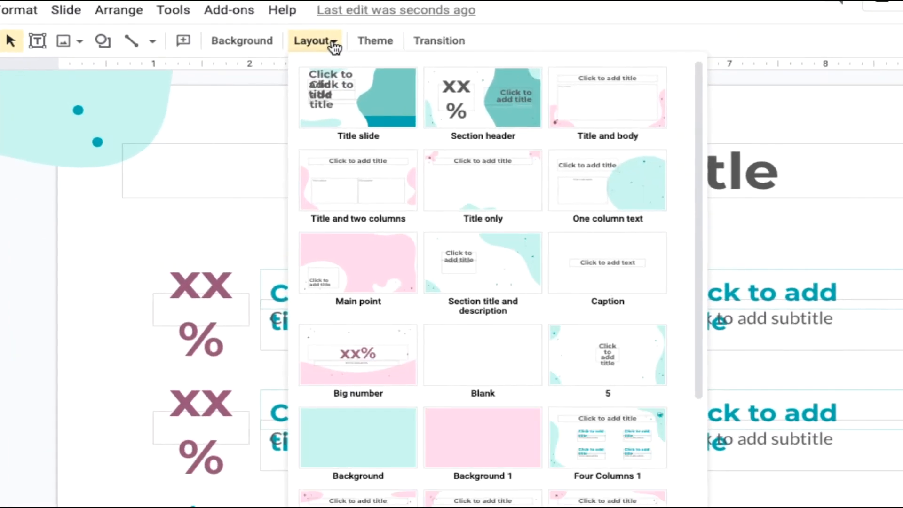
scroll(down, 3)
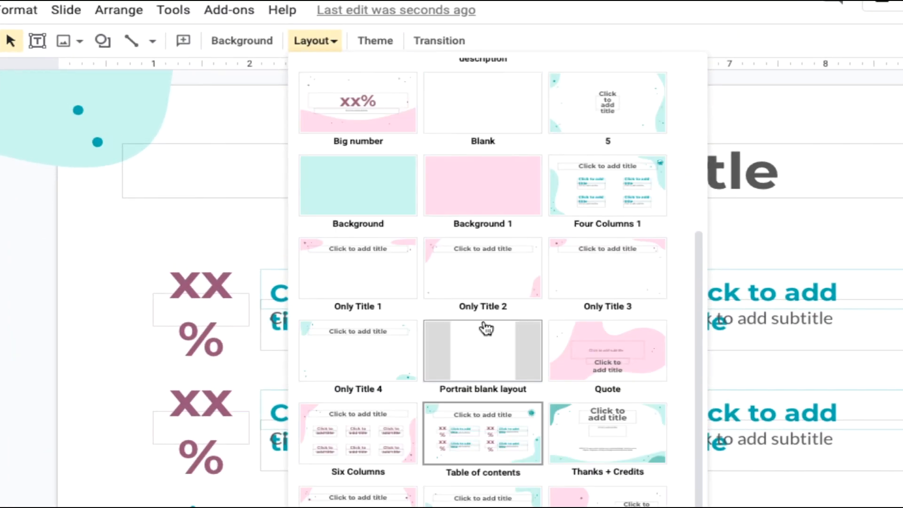
mouse_move(493, 364)
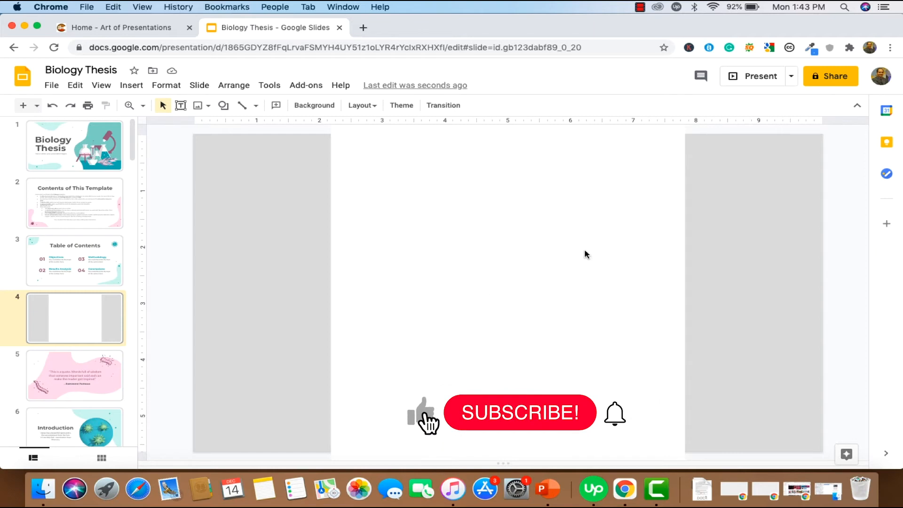
click(519, 413)
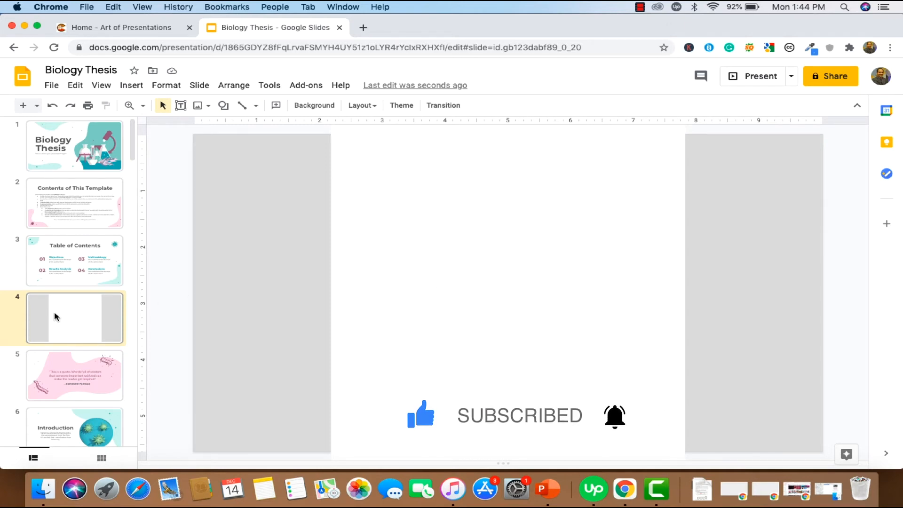
Place a new title-and-body slide as slide 3.
scroll(down, 3)
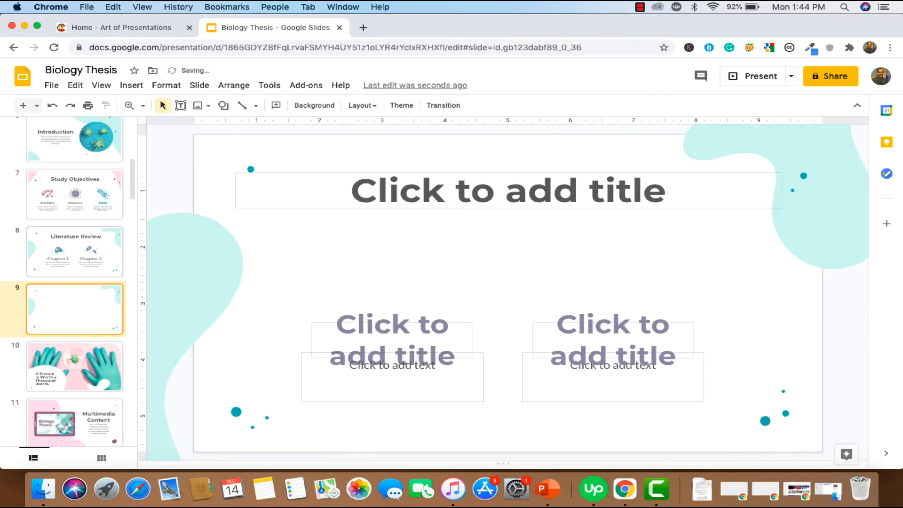
click(362, 105)
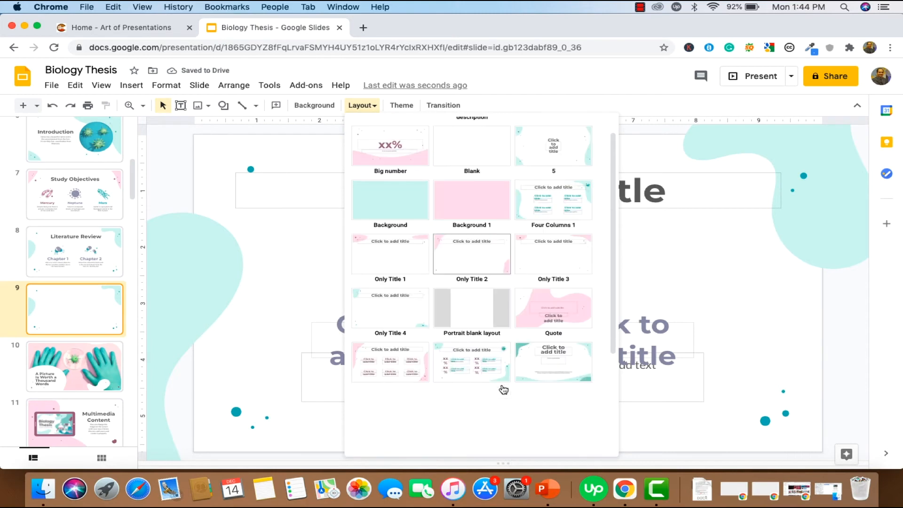
click(472, 308)
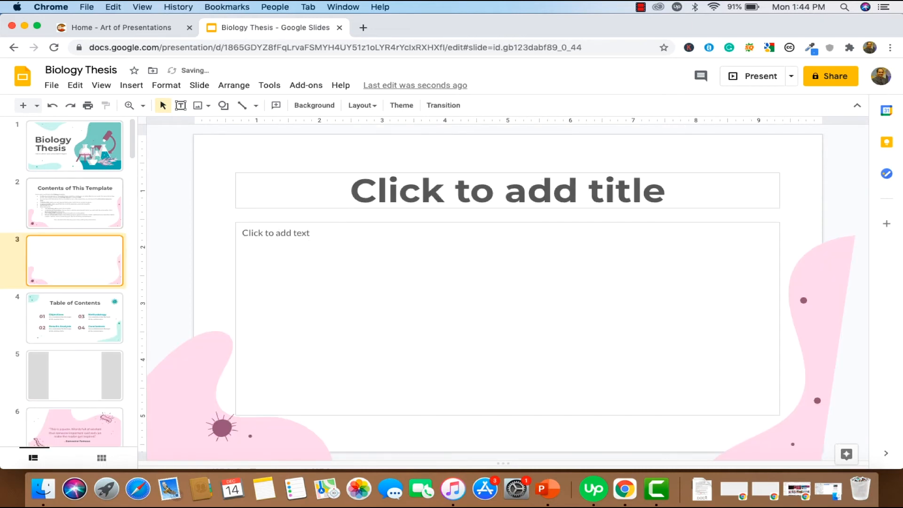
Remove slide three's empty placeholders so the Liberty Tech flyer sits on a blank slide.
click(362, 106)
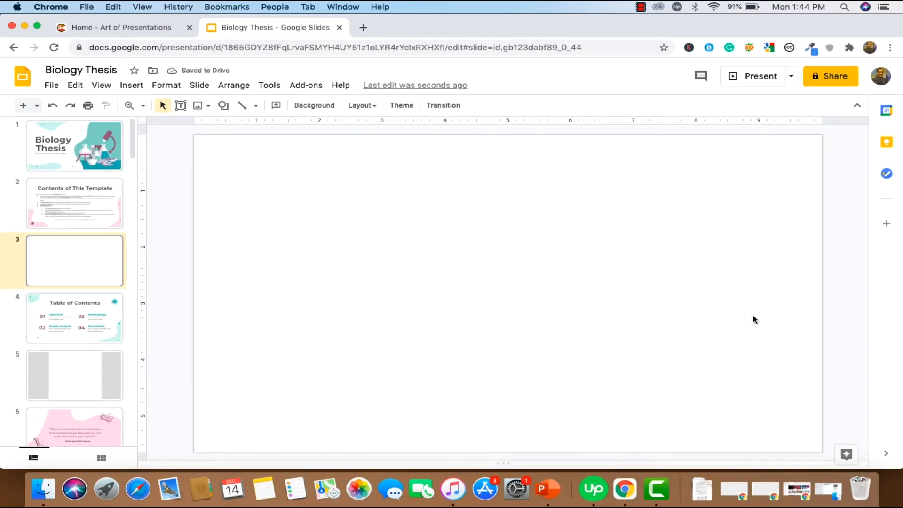
key(cmd+tab)
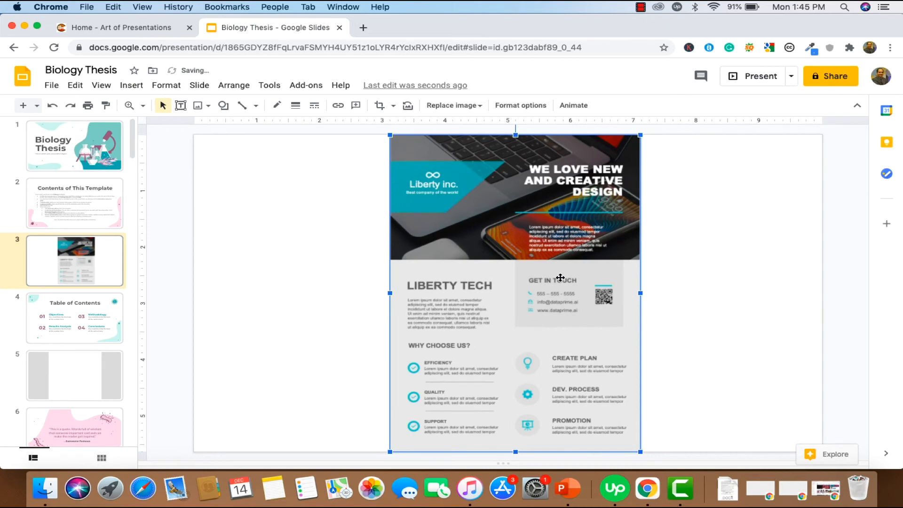
mouse_move(501, 255)
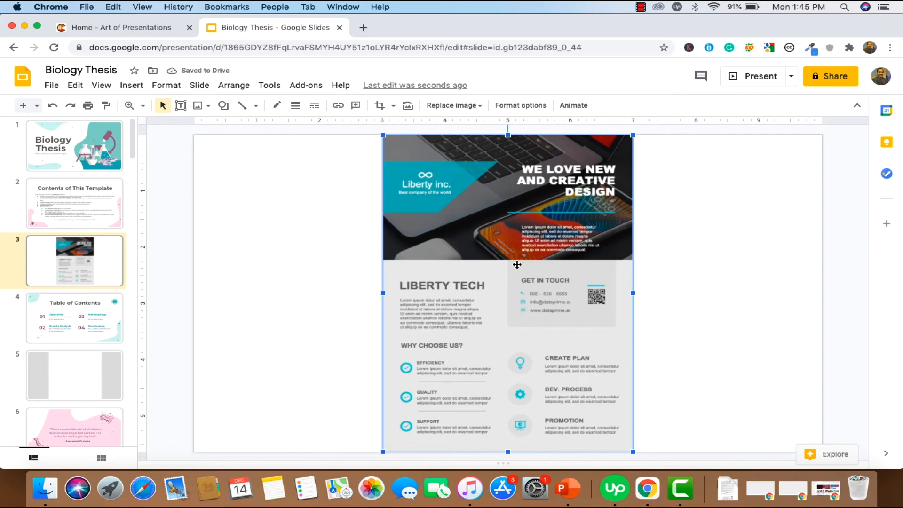
mouse_move(531, 331)
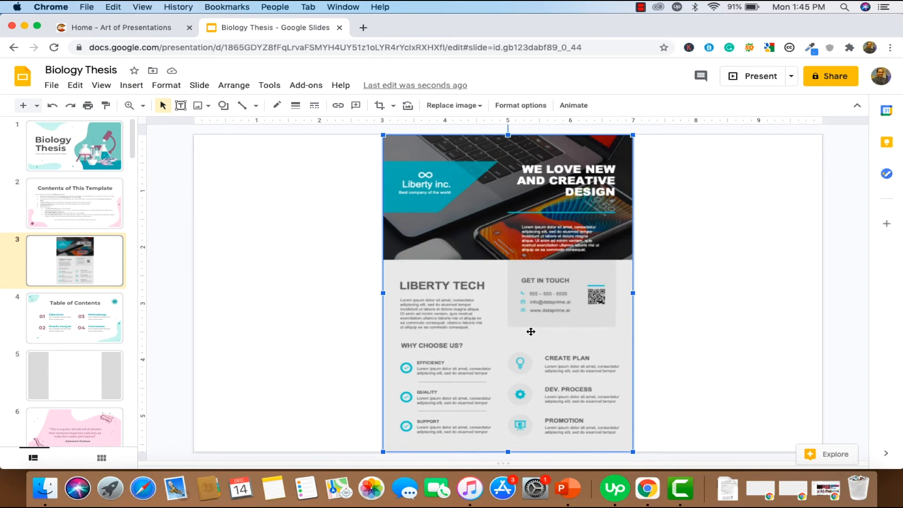
Deselect the centred Liberty Tech flyer and browse the File and View menus toward the master.
click(731, 298)
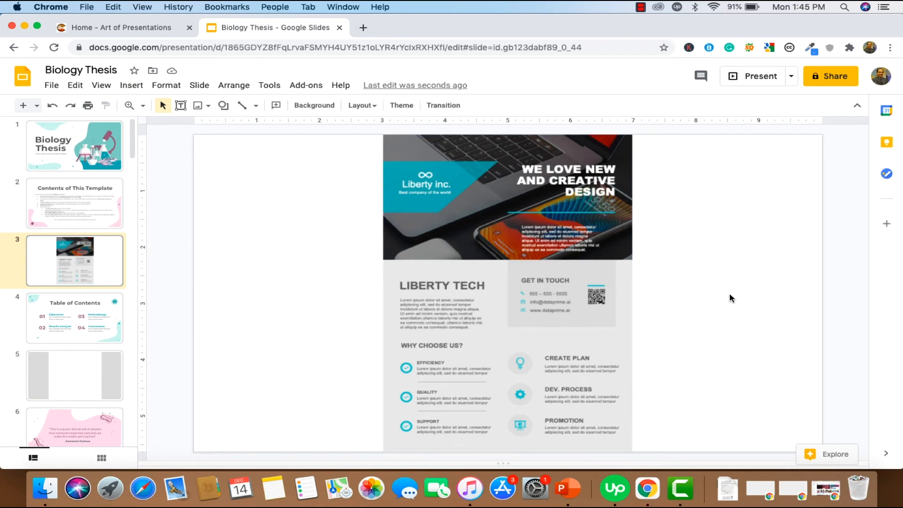
mouse_move(529, 273)
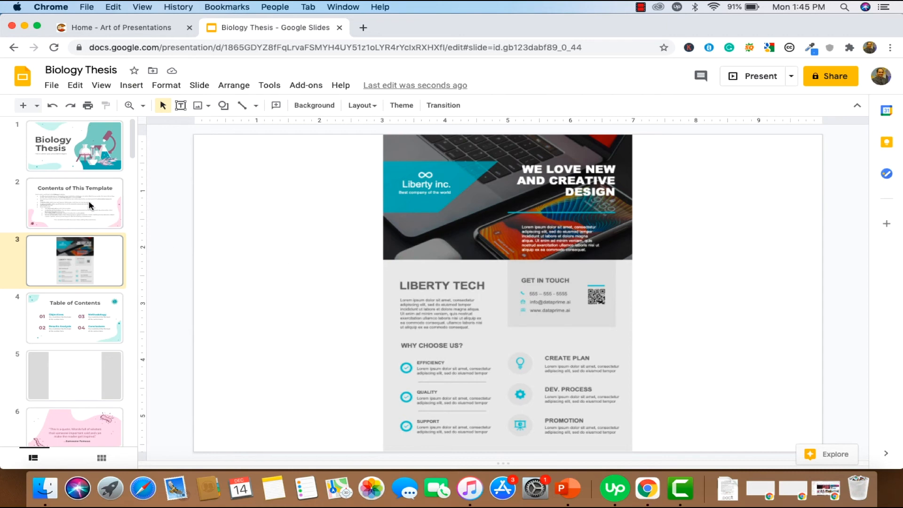
mouse_move(103, 361)
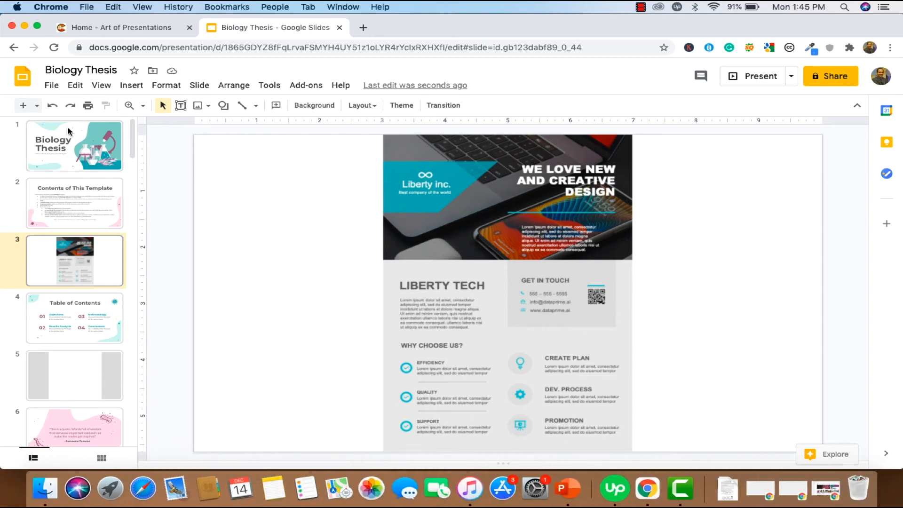
mouse_move(478, 144)
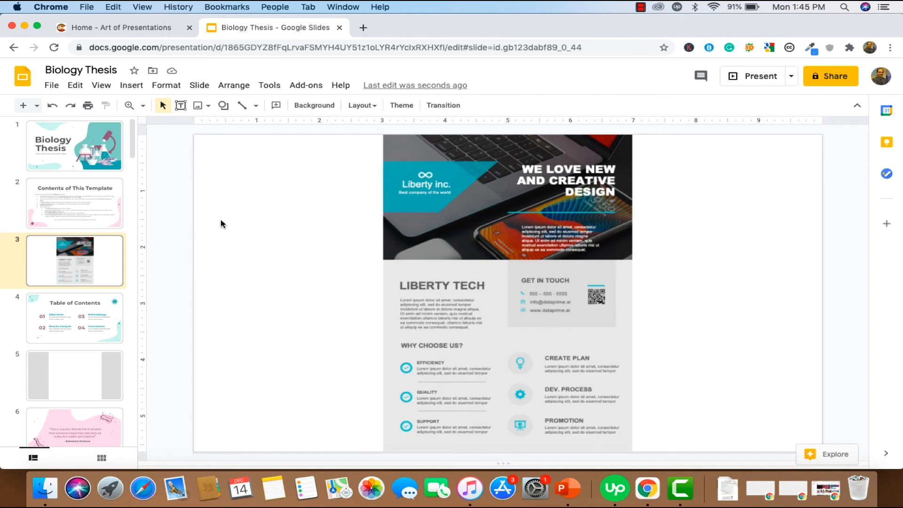
mouse_move(111, 292)
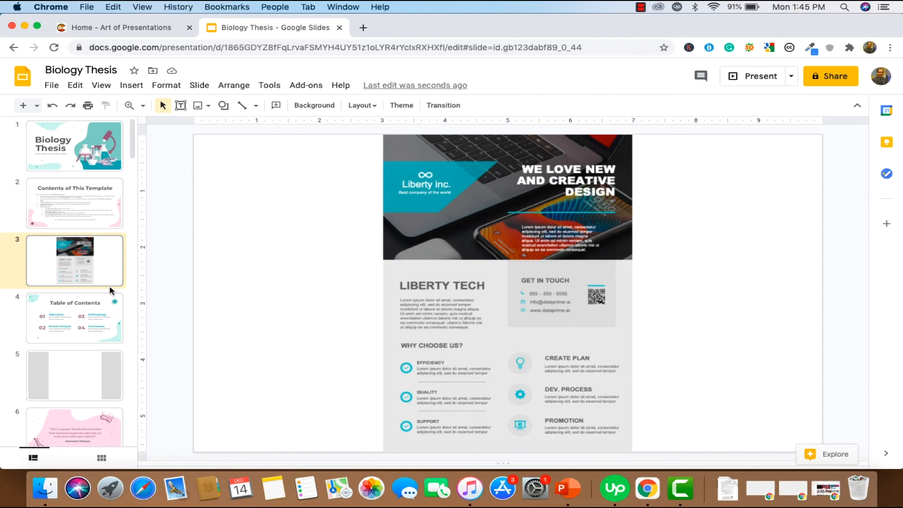
mouse_move(96, 265)
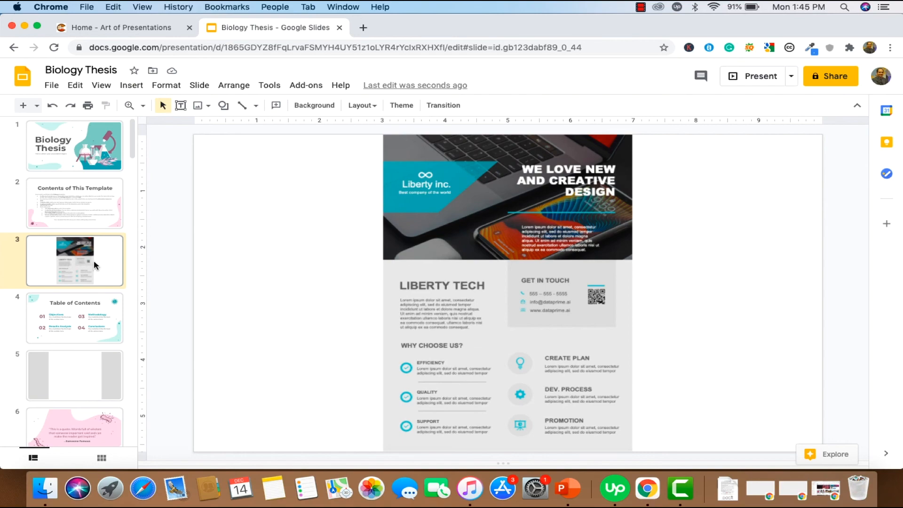
click(52, 85)
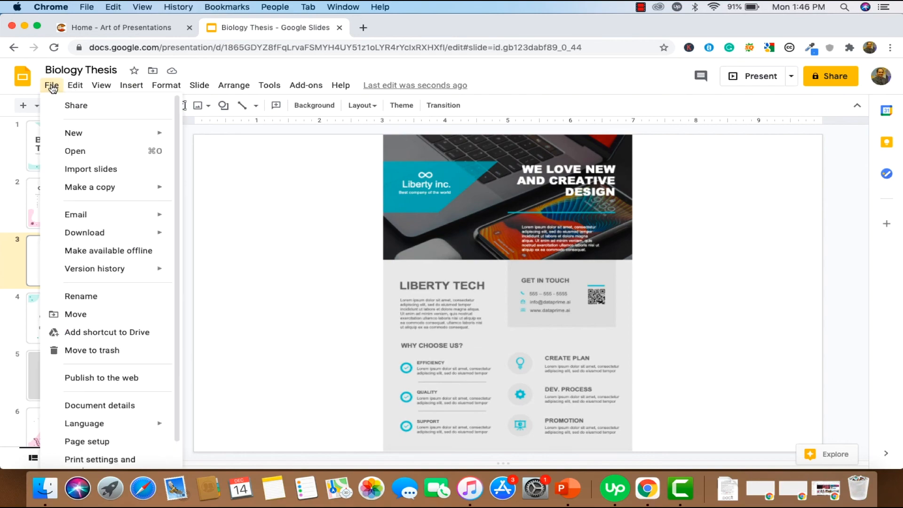
click(101, 85)
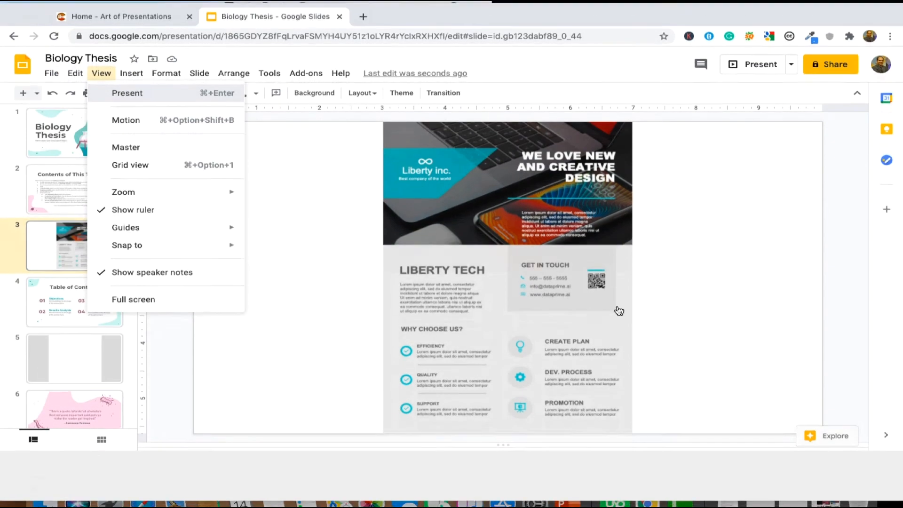